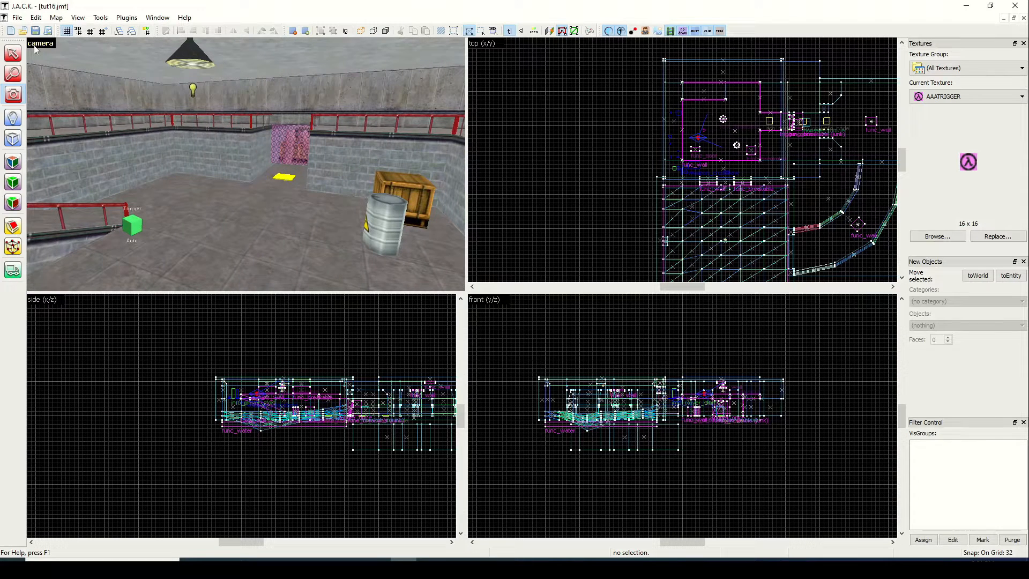
# Filter the texture browser for 'door' and make C1A0B_DR4 the current texture.
pyautogui.click(132, 226)
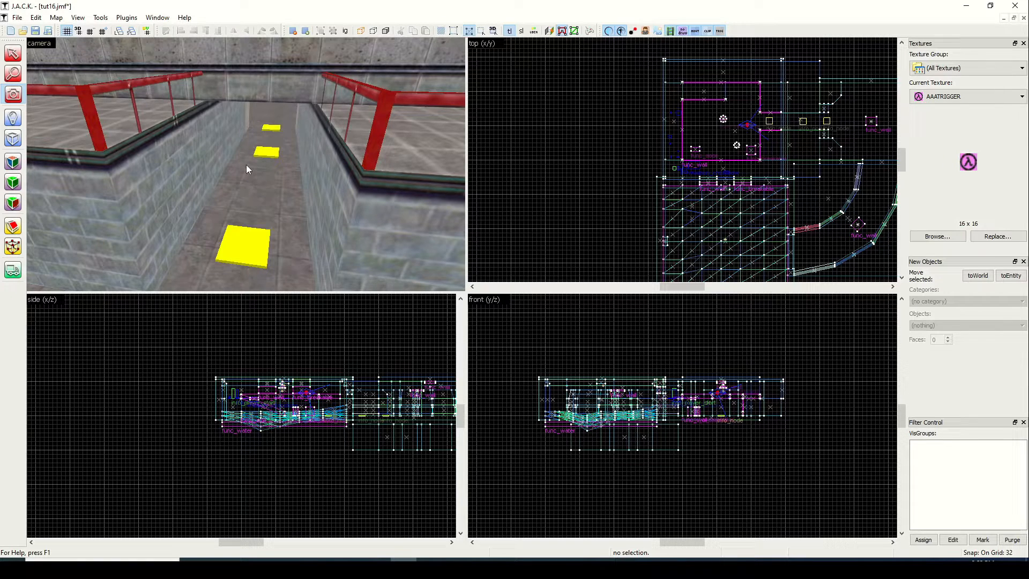
pyautogui.moveTo(244, 170)
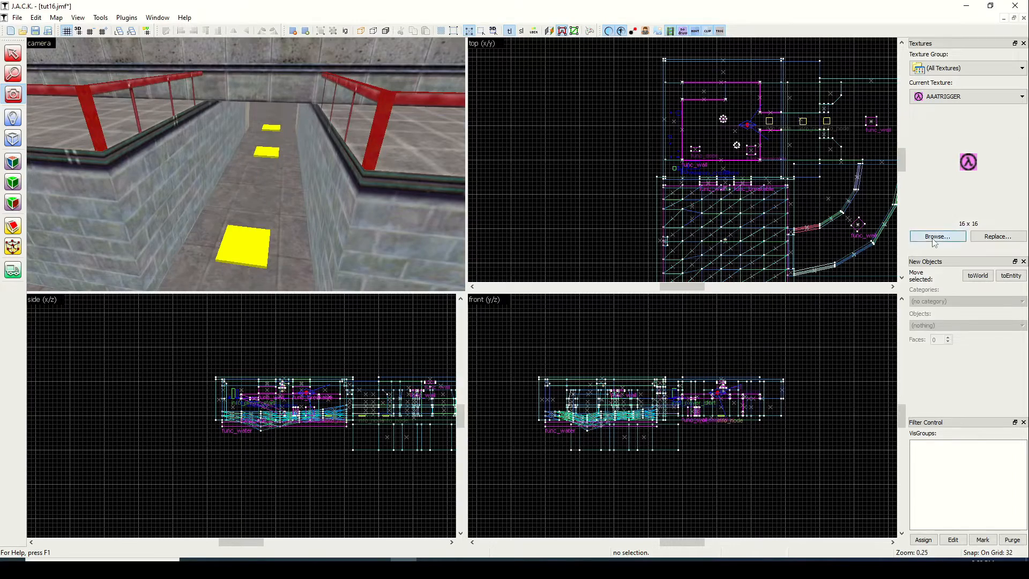
pyautogui.click(937, 236)
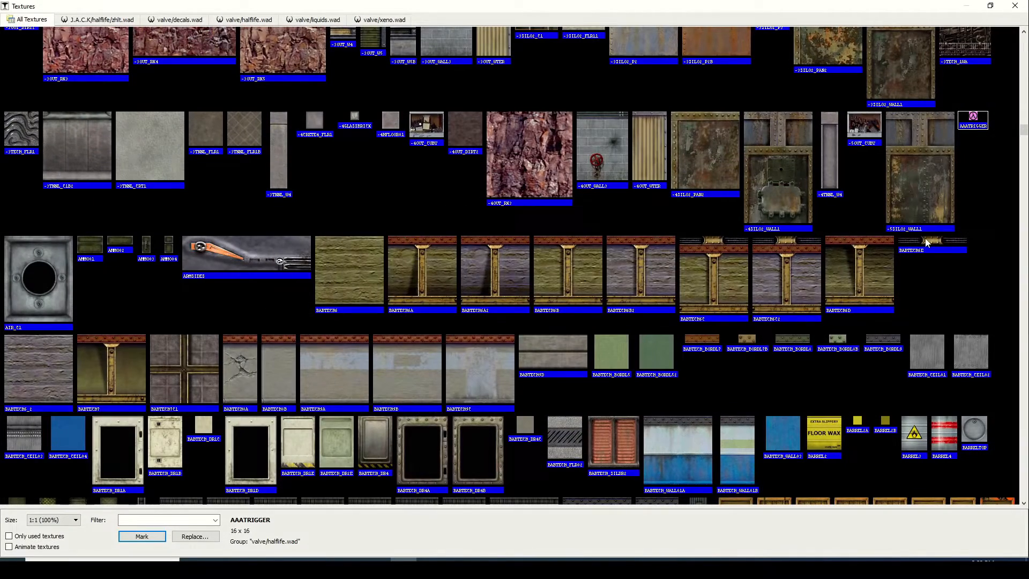
pyautogui.write('door')
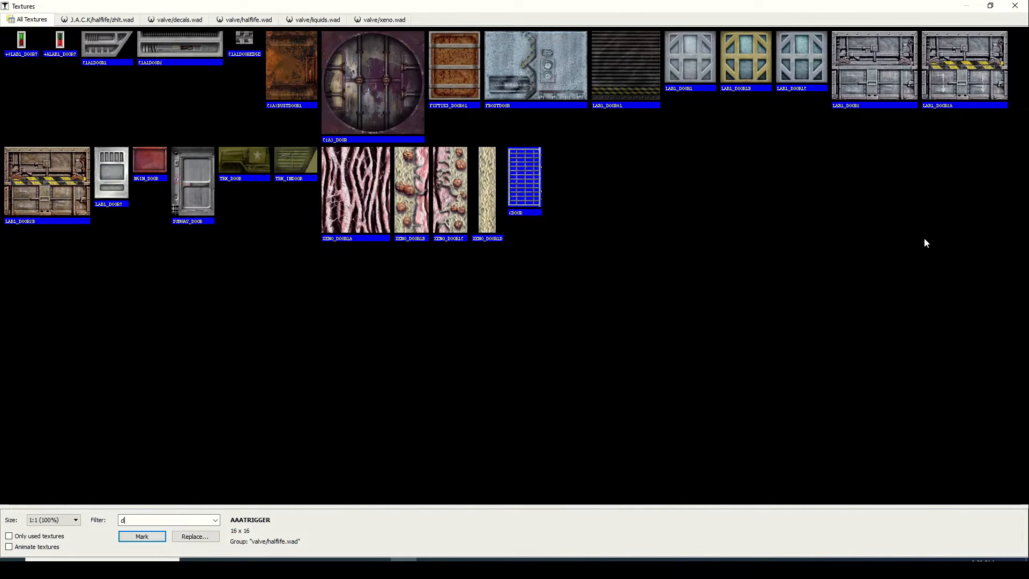
pyautogui.write('r')
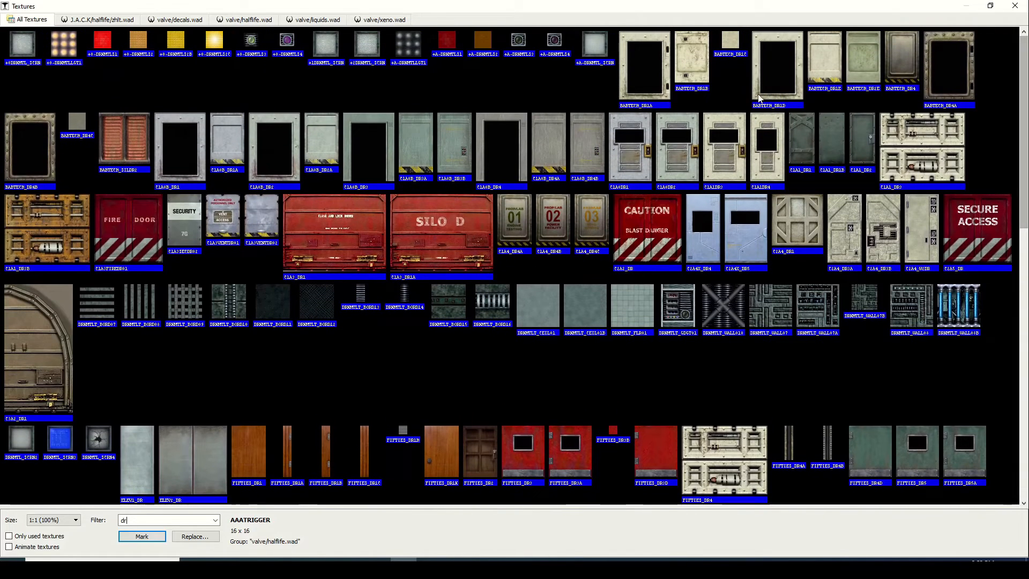
pyautogui.moveTo(519, 149)
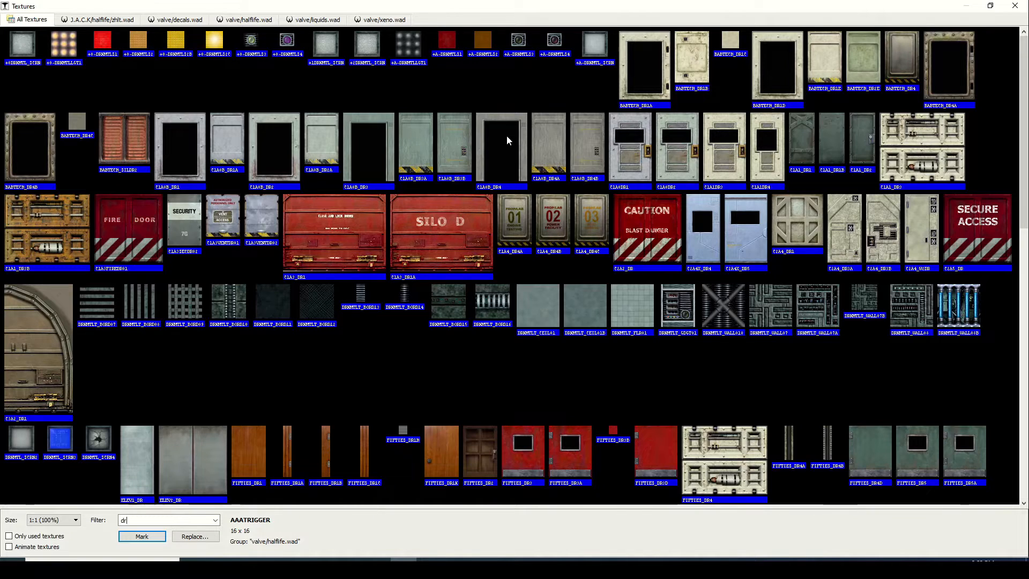
pyautogui.click(500, 145)
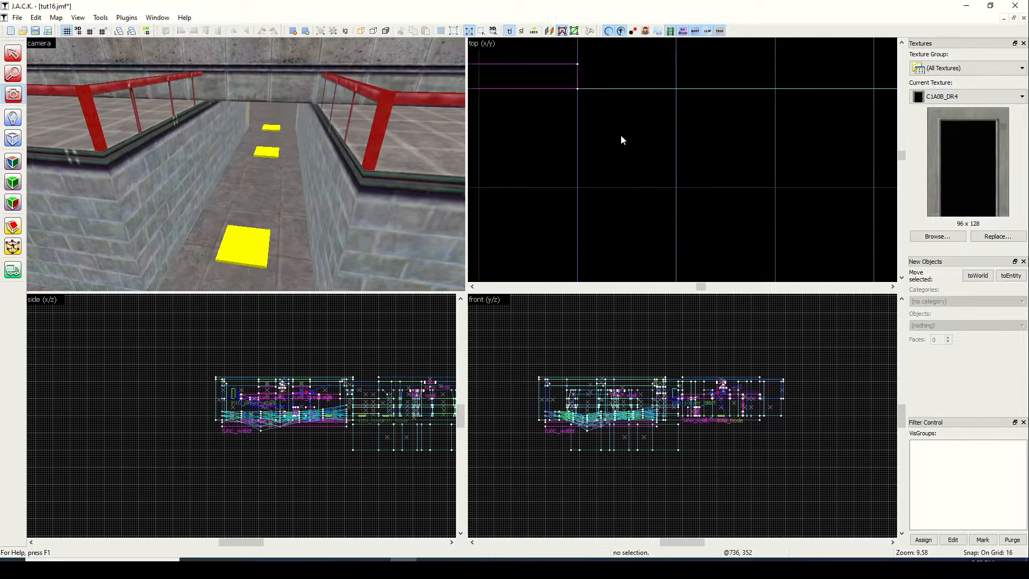
# Focus the top 2D view to outline the door-frame block across the hallway.
pyautogui.click(87, 32)
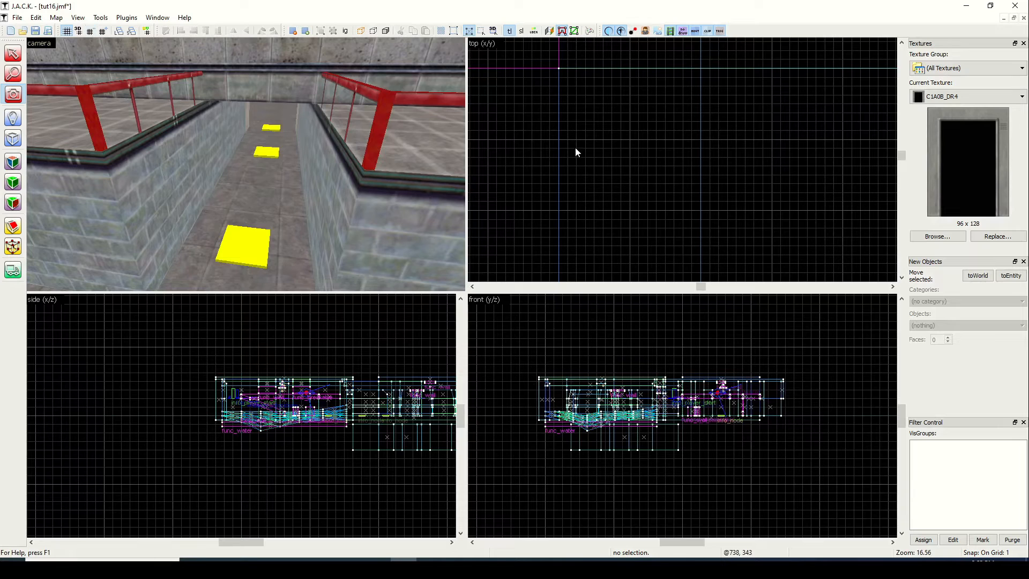
pyautogui.moveTo(656, 144)
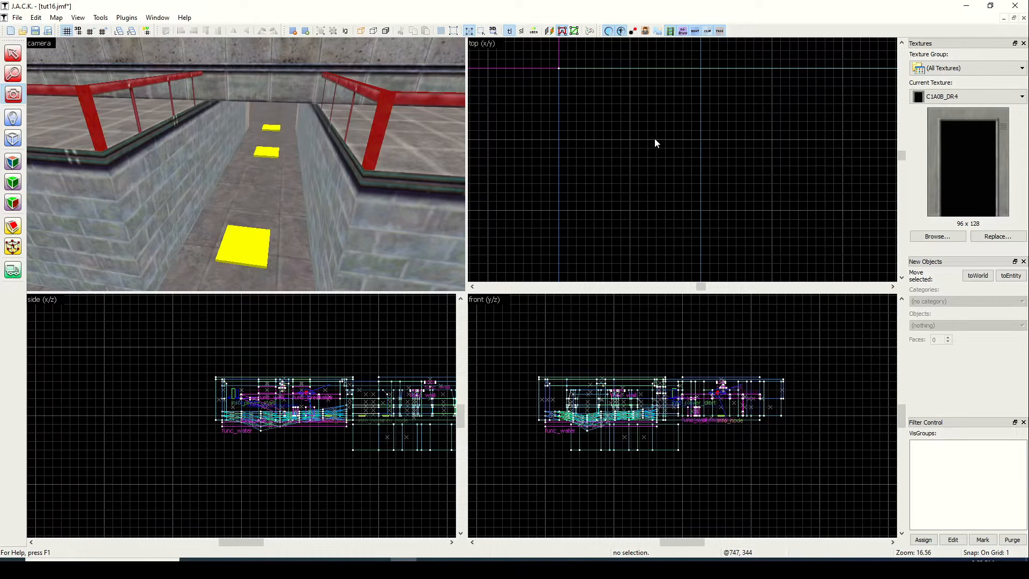
pyautogui.moveTo(561, 142)
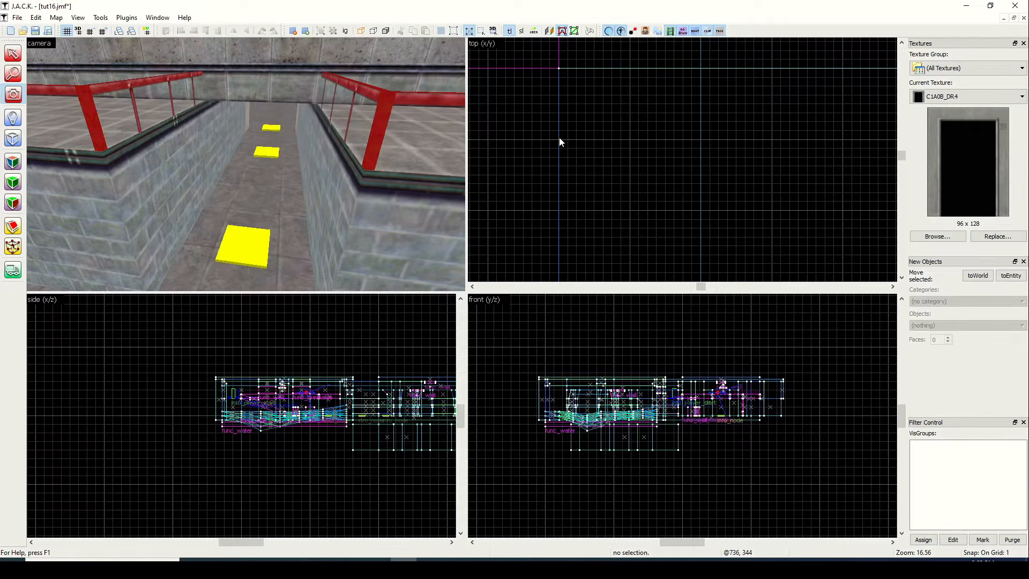
pyautogui.moveTo(700, 144)
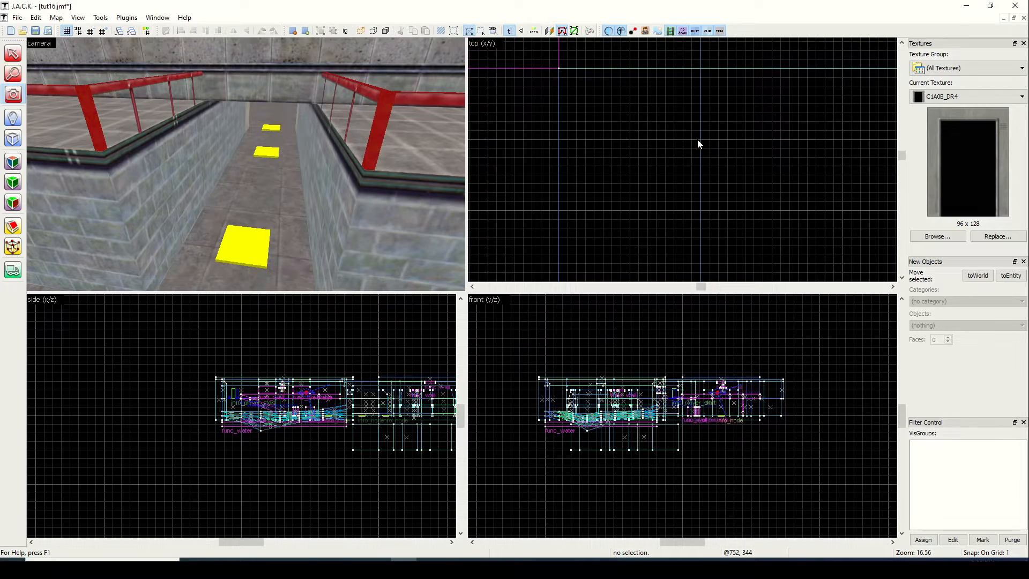
pyautogui.moveTo(578, 146)
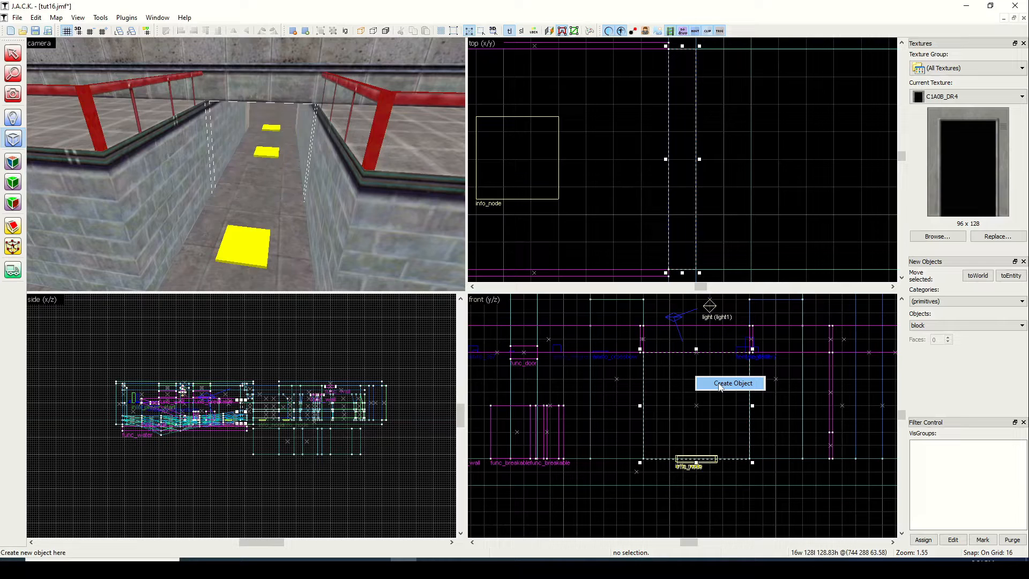
# Create the frame block, centre C1A0B_DR4 on its front and finish its face texturing.
pyautogui.click(732, 383)
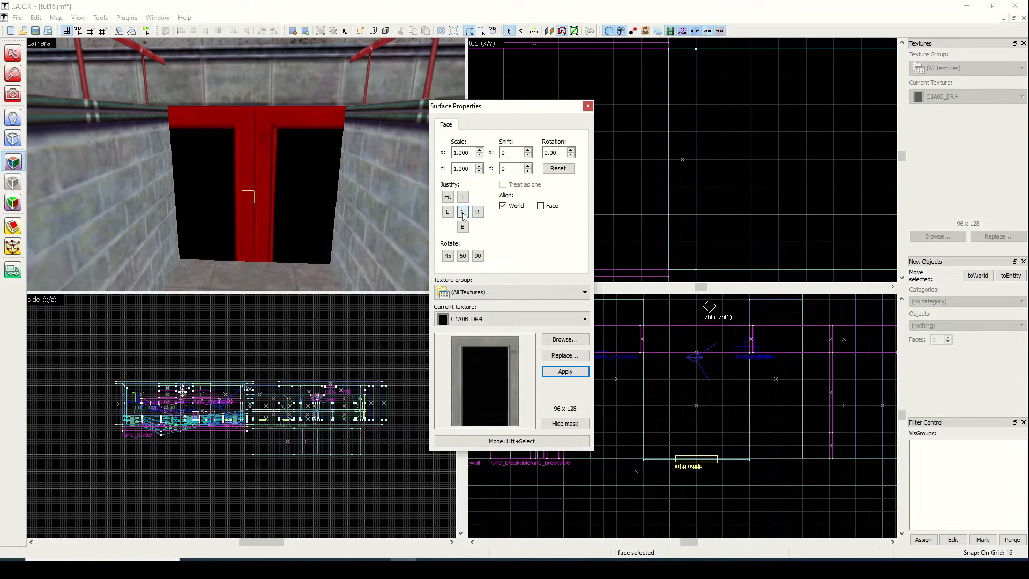
pyautogui.click(587, 105)
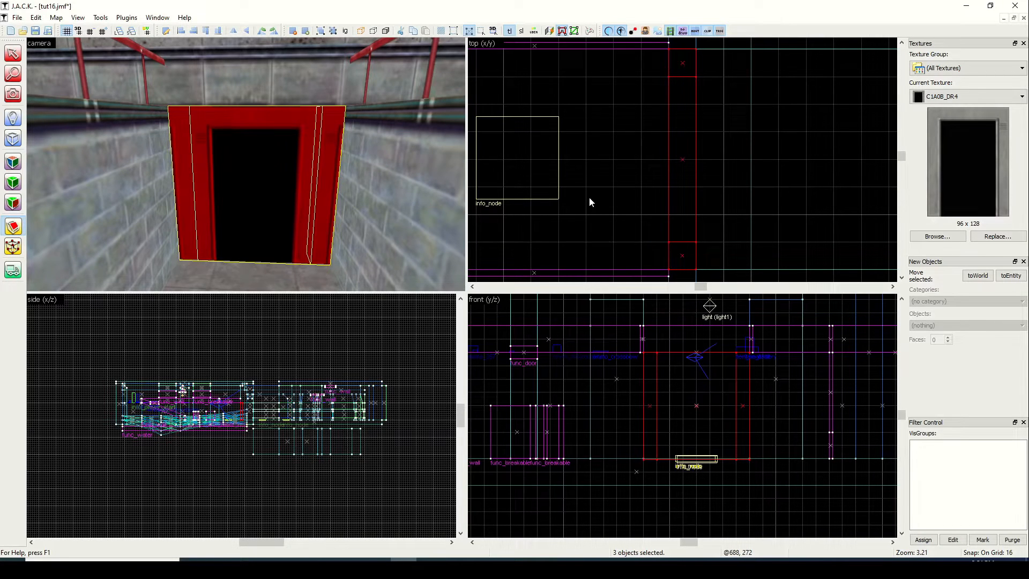
pyautogui.click(577, 30)
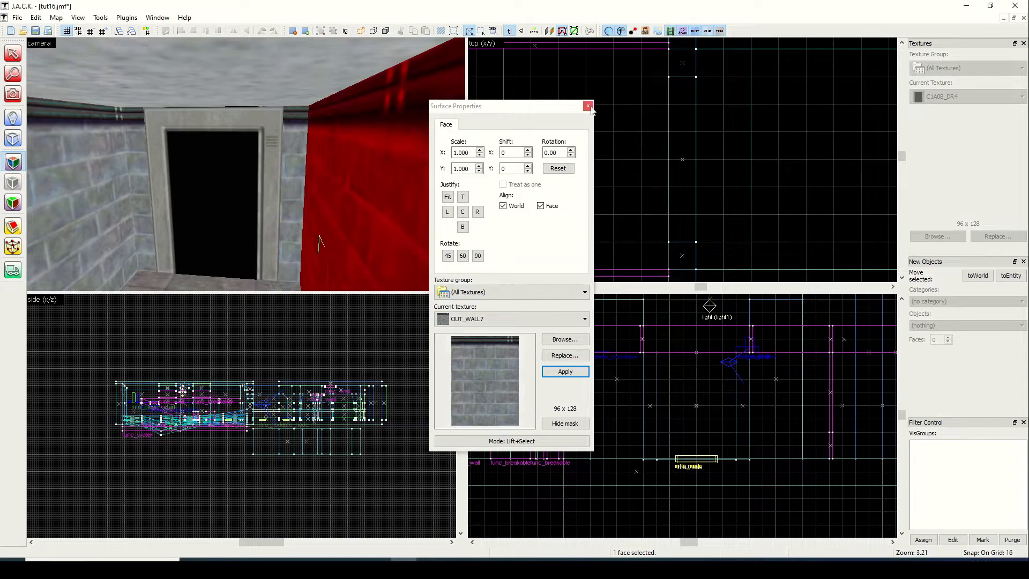
pyautogui.click(587, 105)
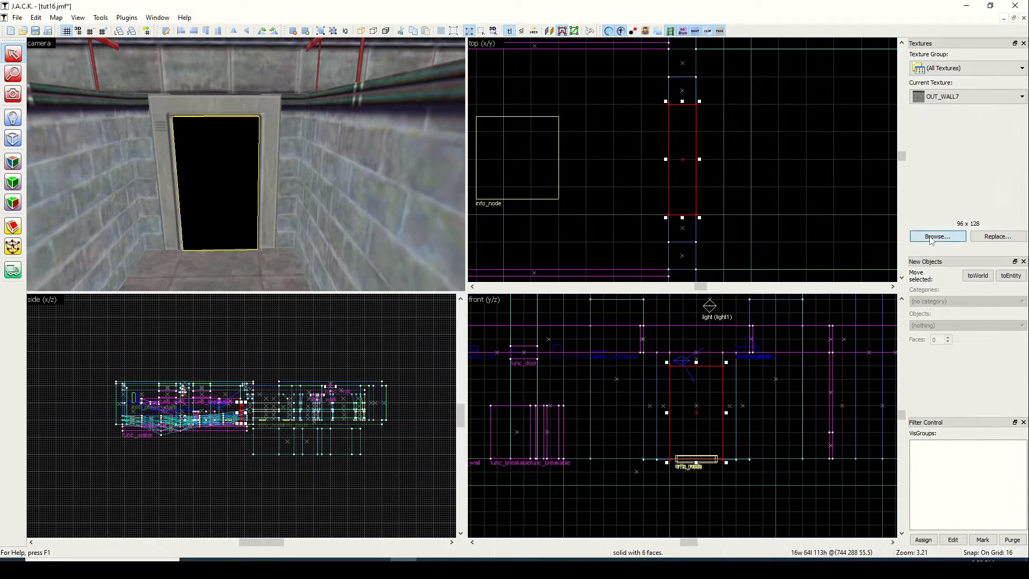
# Apply C1A0B_DR4B to the door block with Face alignment and X scale -1.
pyautogui.click(937, 236)
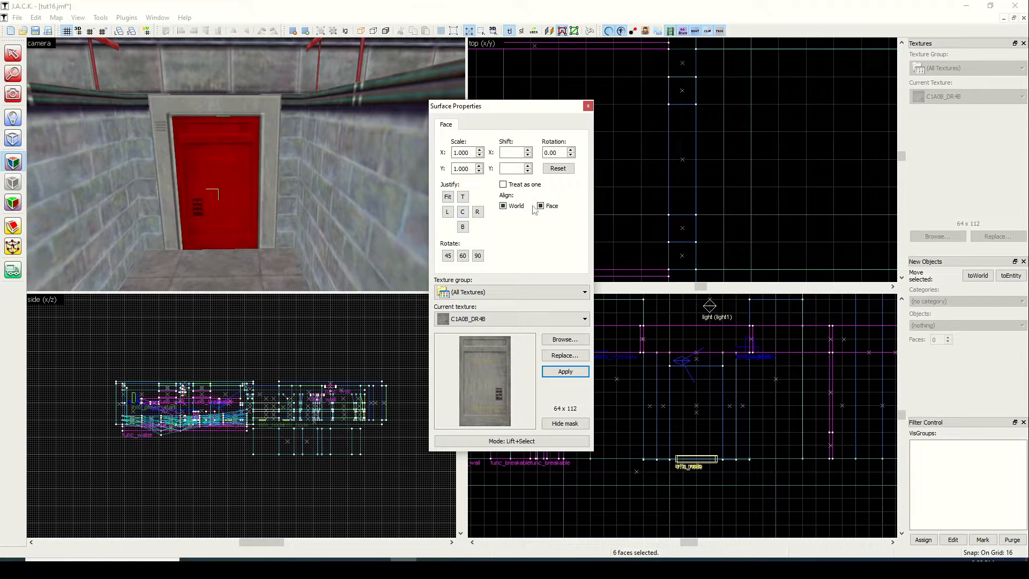
pyautogui.click(540, 206)
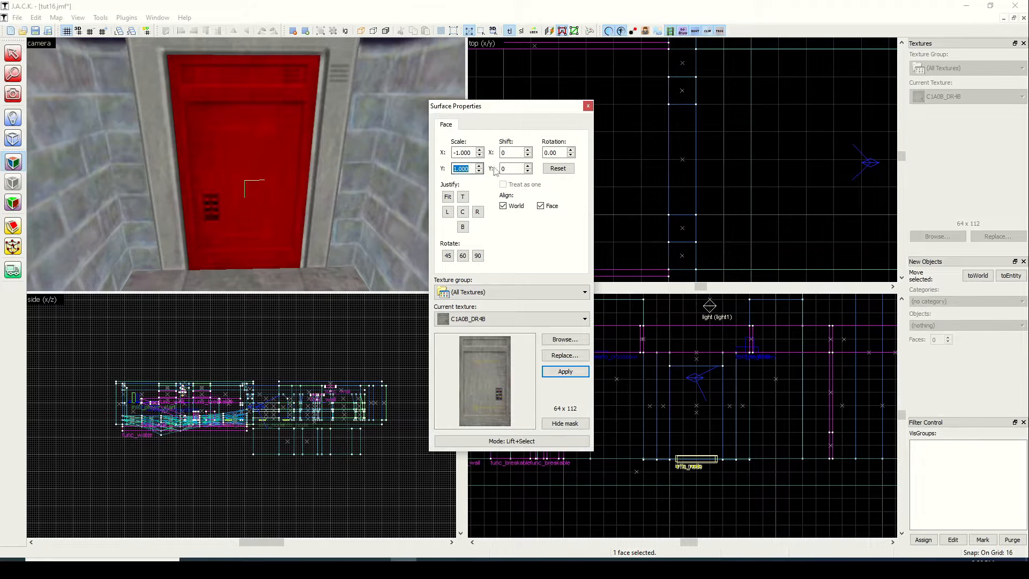
pyautogui.click(587, 105)
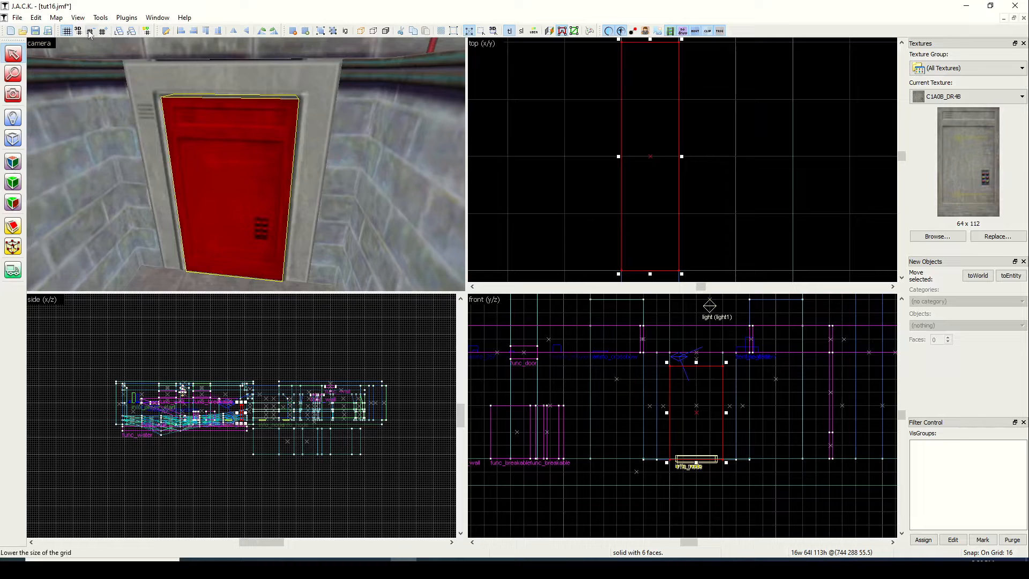
pyautogui.moveTo(90, 30)
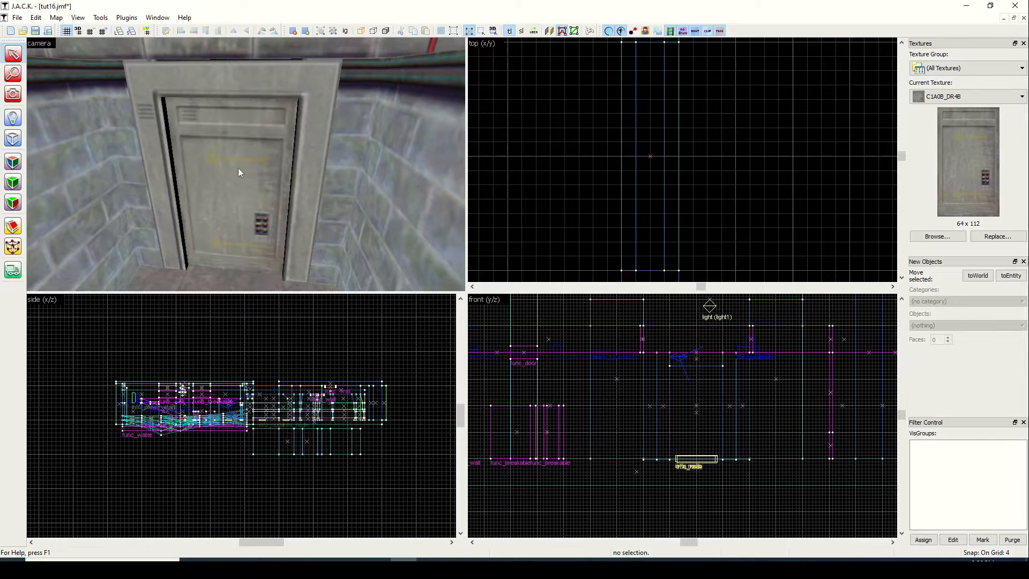
# With the Selection Tool active, filter the texture browser for 'fif' toward FIFTSFILE2.
pyautogui.click(10, 54)
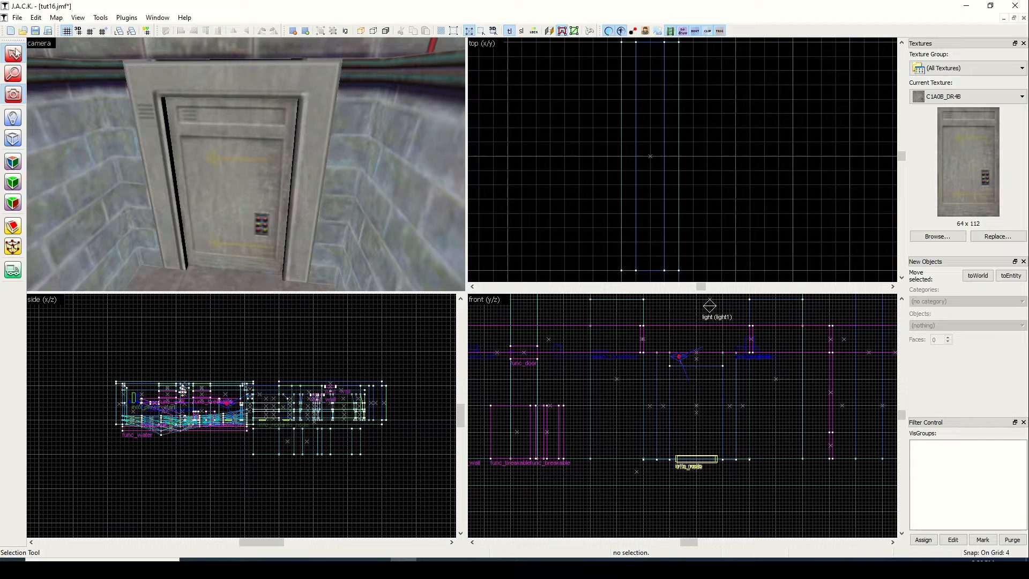
pyautogui.click(229, 172)
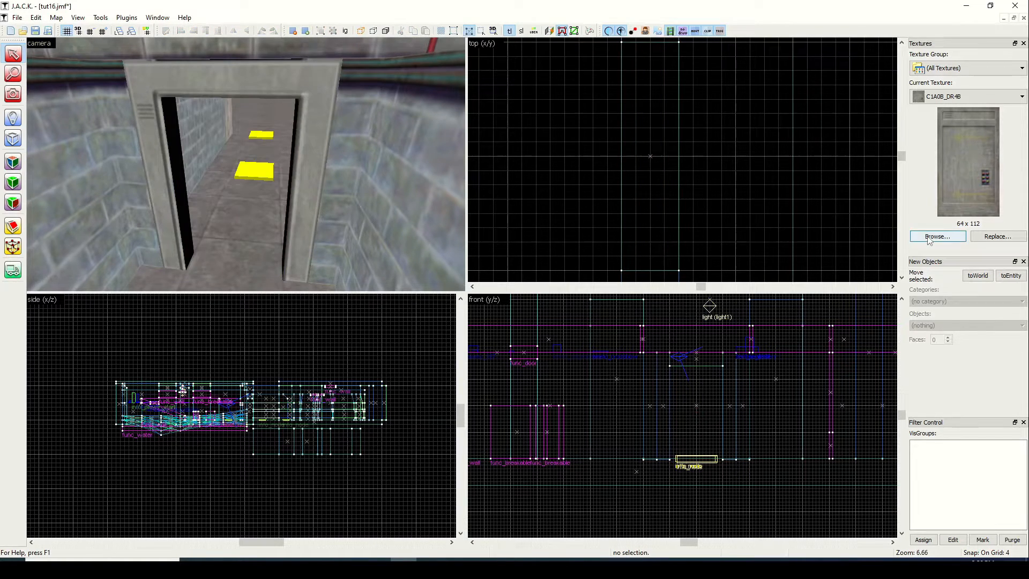
pyautogui.click(937, 236)
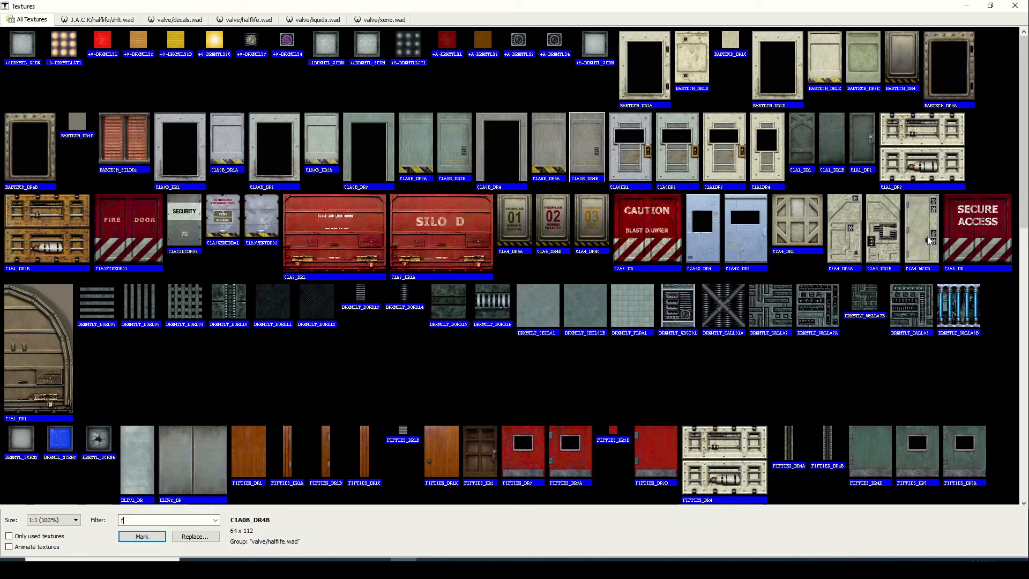
pyautogui.write('if')
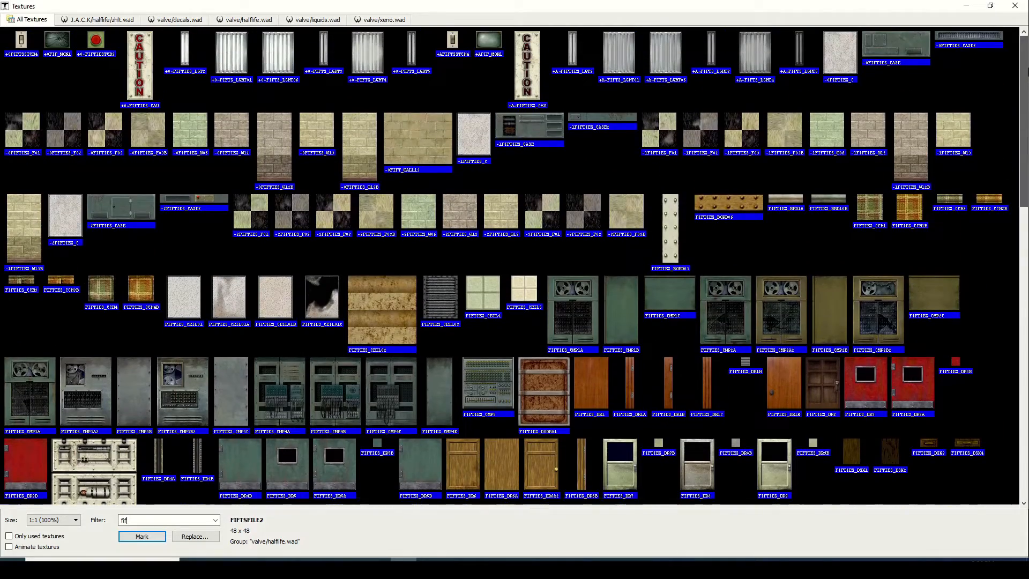
pyautogui.scroll(-3)
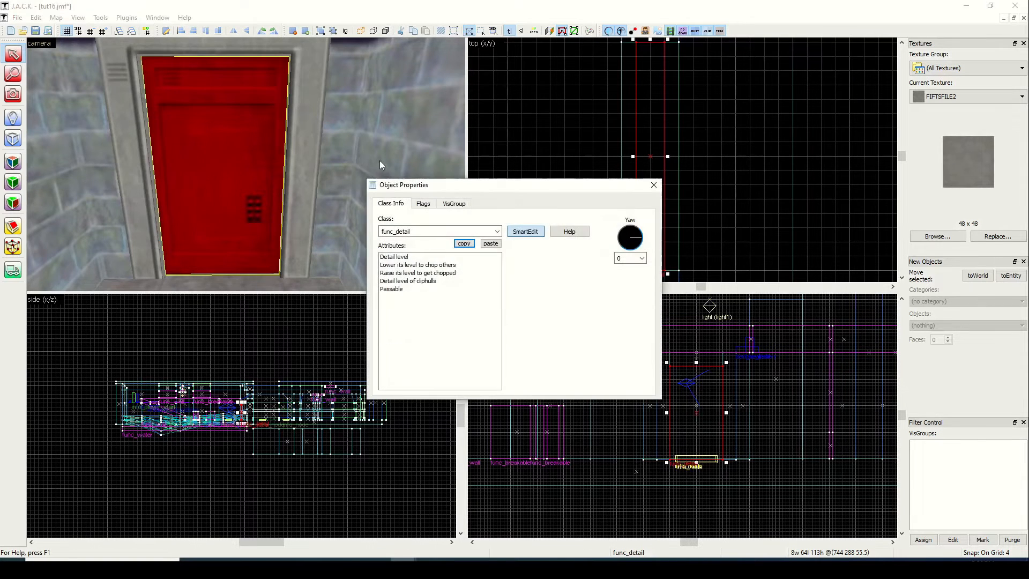
# Make the door block a func_door entity with yaw 90.
pyautogui.click(496, 232)
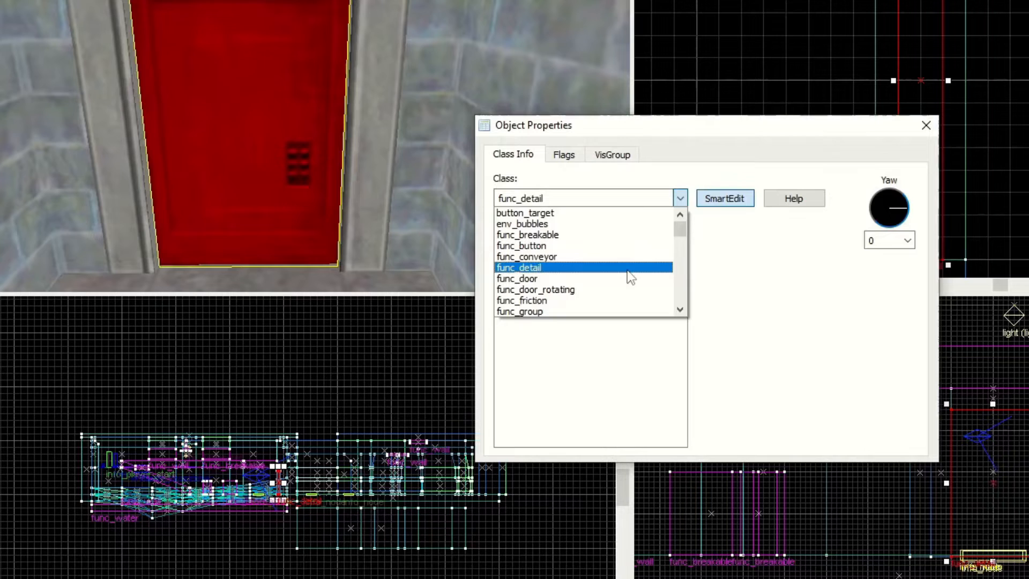
pyautogui.click(517, 278)
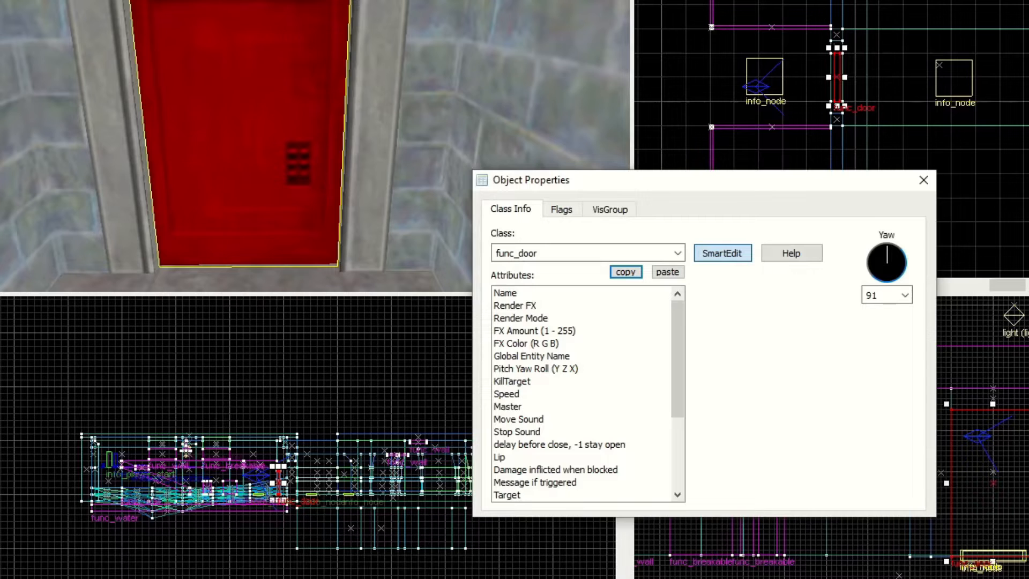
pyautogui.click(924, 180)
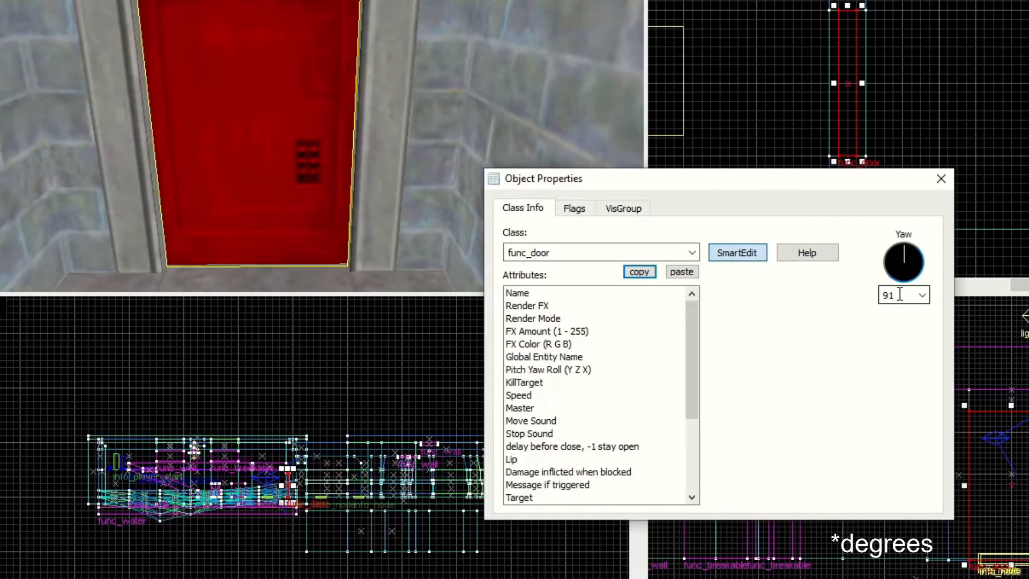
pyautogui.write('90')
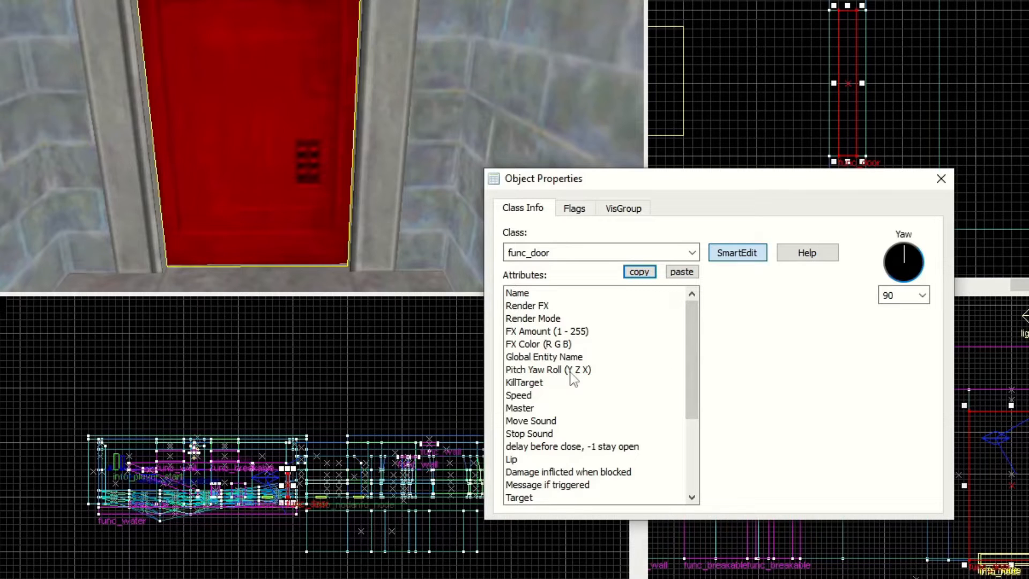
# Check the door's Pitch Yaw Roll reads 0 90 0 and close its properties.
pyautogui.click(548, 370)
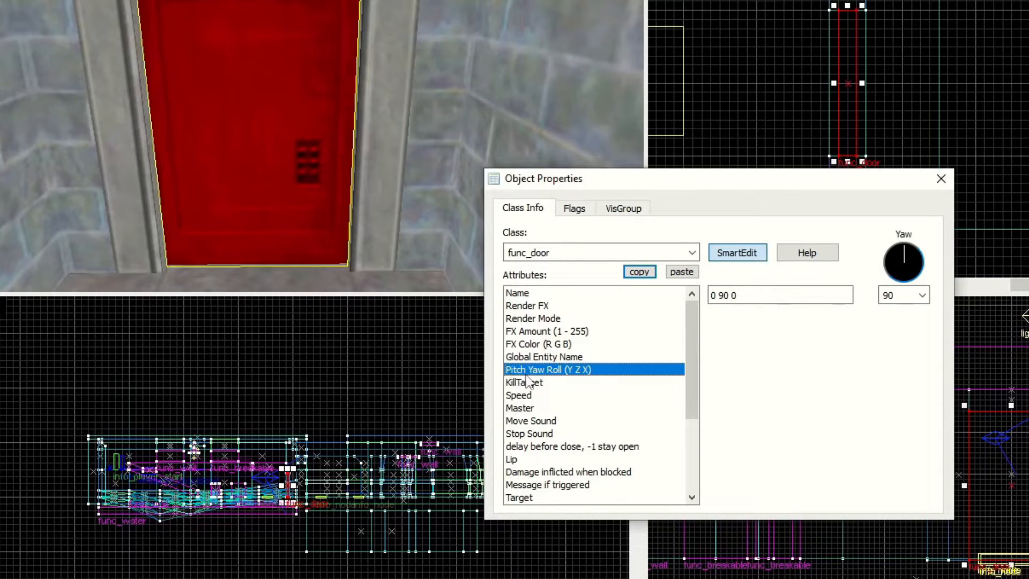
pyautogui.moveTo(672, 363)
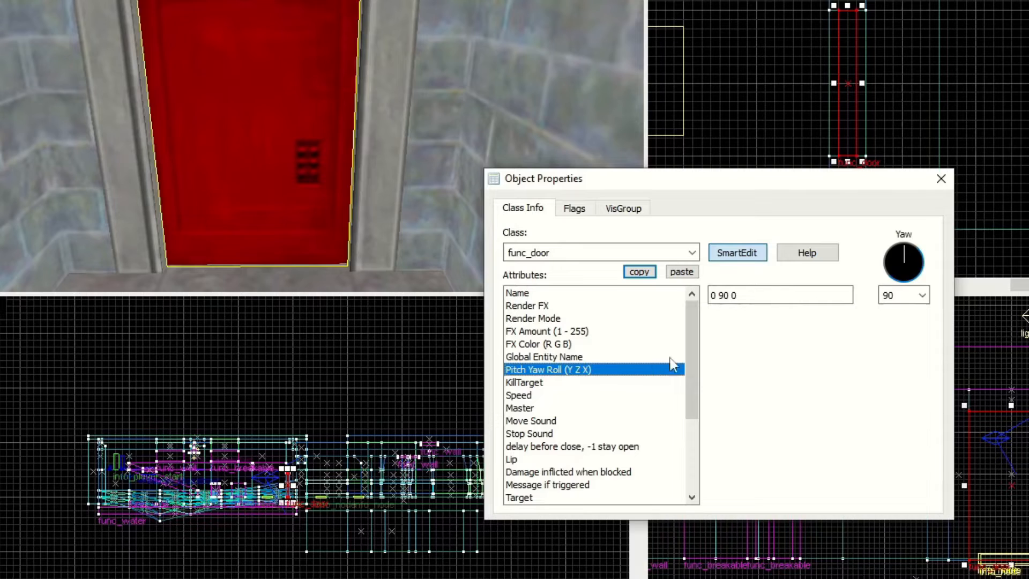
pyautogui.click(729, 295)
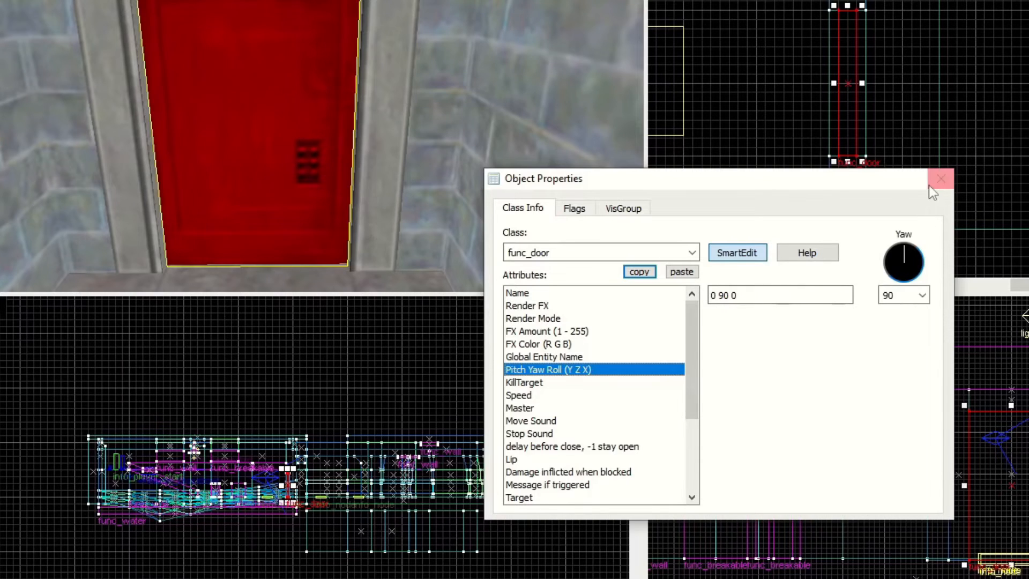
pyautogui.click(942, 178)
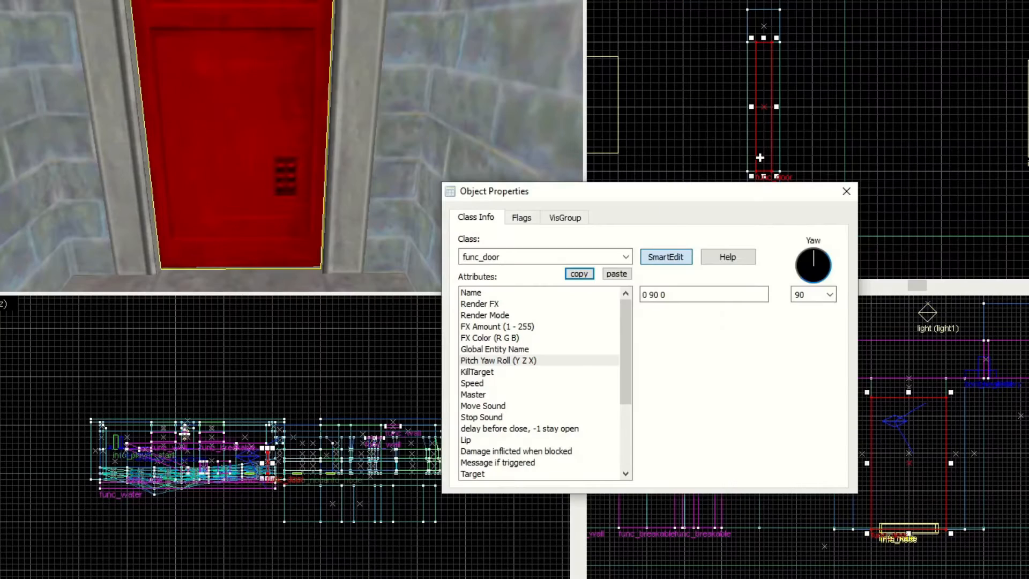
pyautogui.click(472, 292)
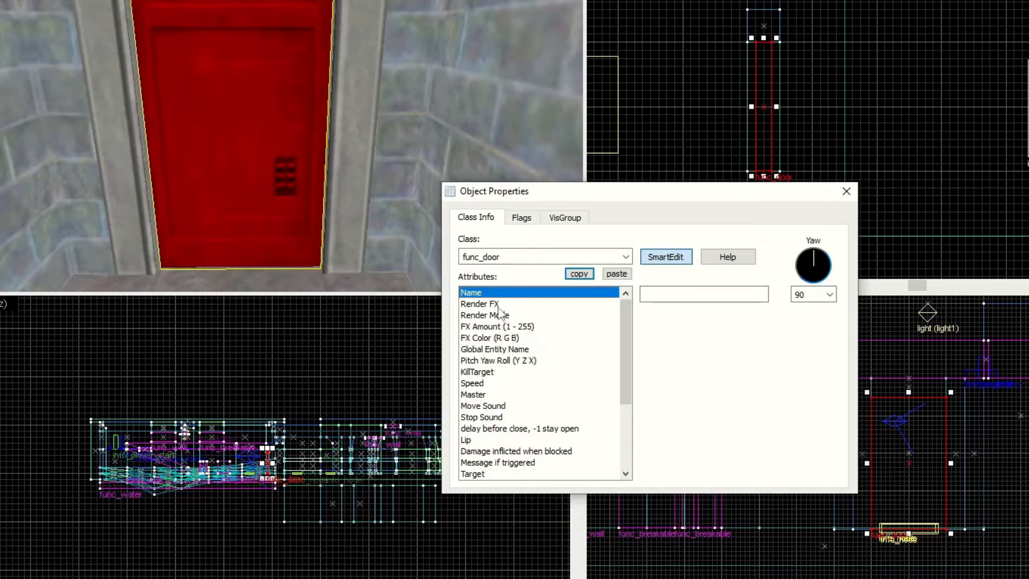
pyautogui.click(484, 316)
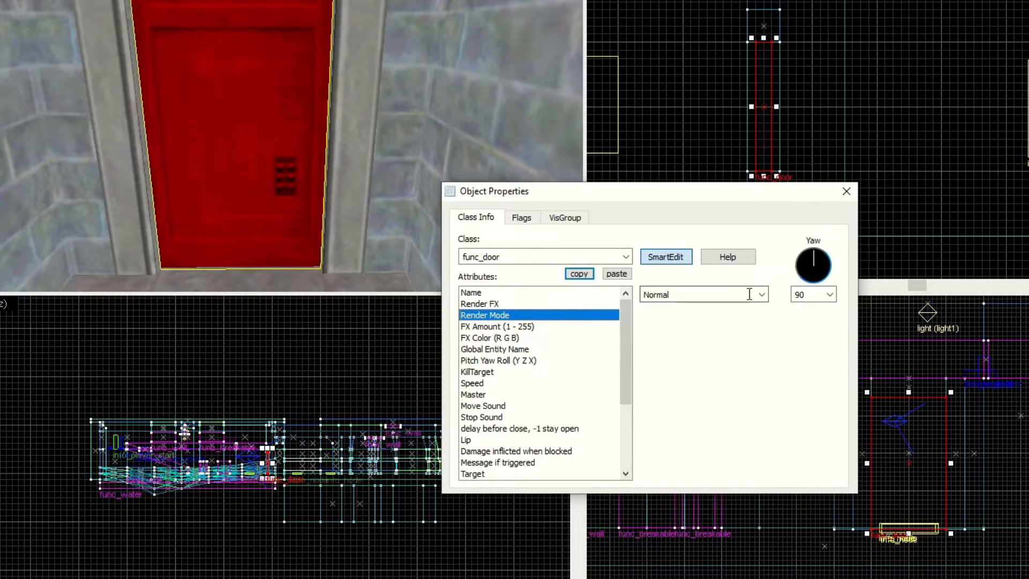
pyautogui.click(761, 294)
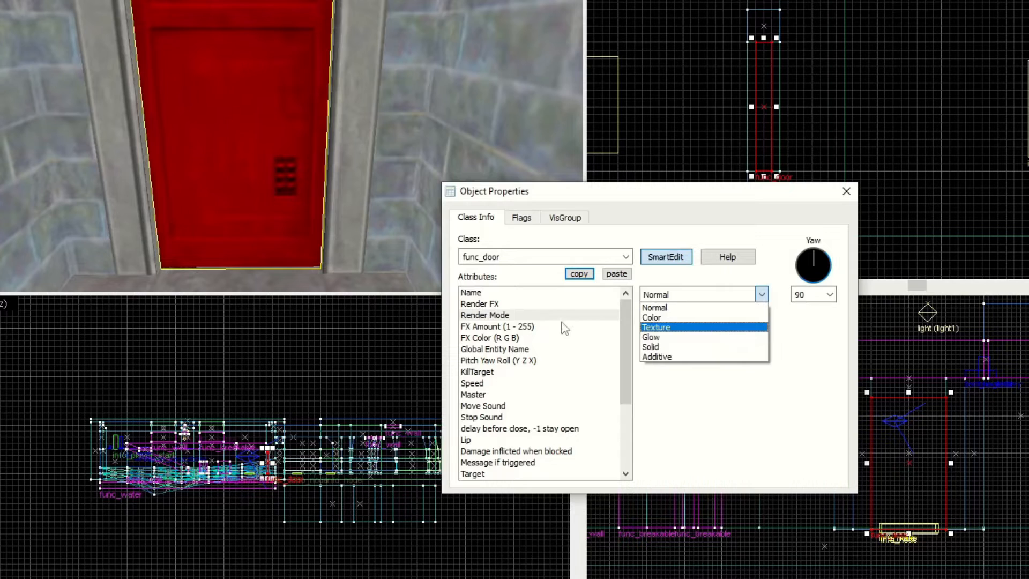
pyautogui.click(654, 308)
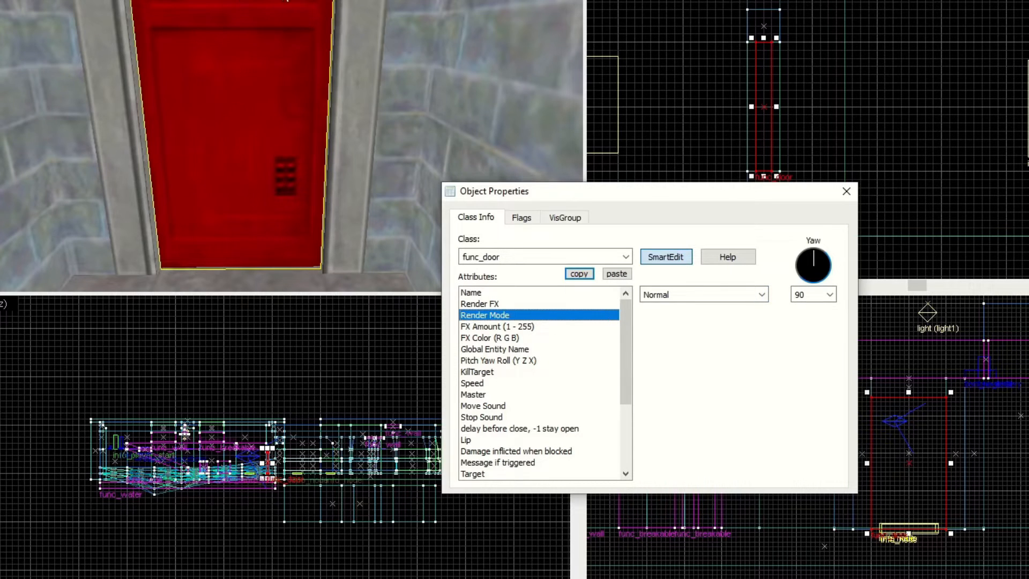
pyautogui.click(761, 293)
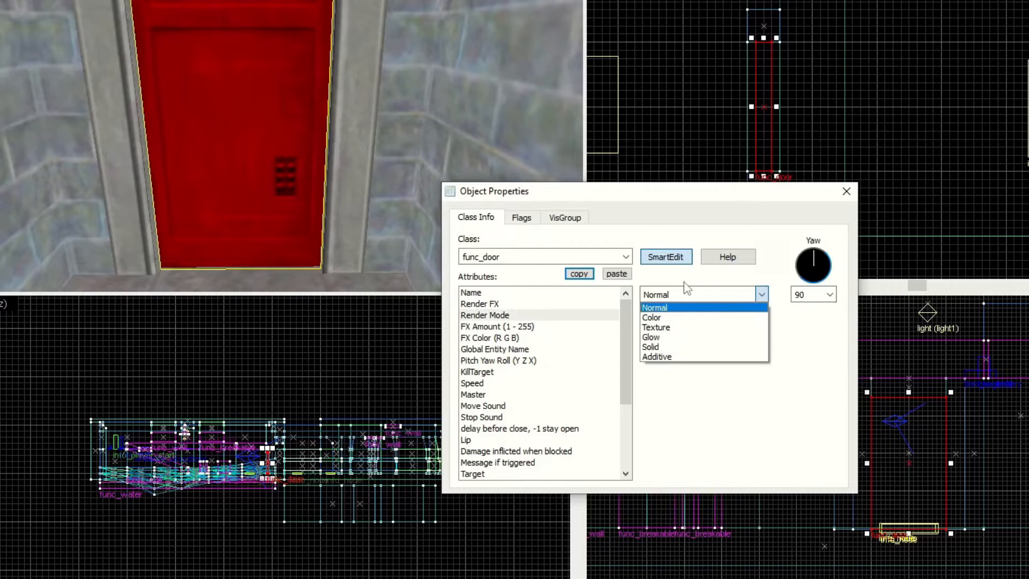
pyautogui.click(495, 350)
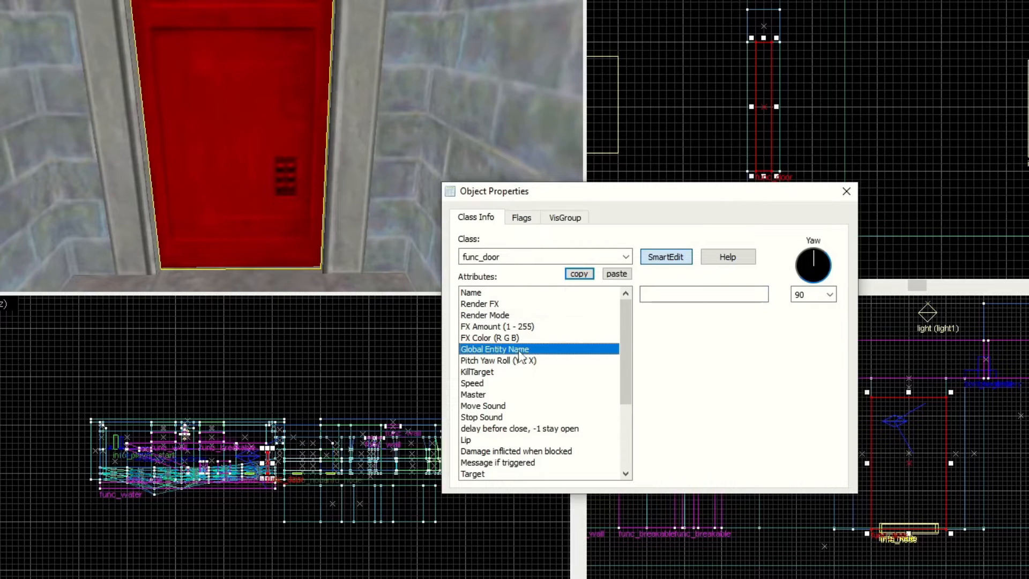
pyautogui.click(499, 360)
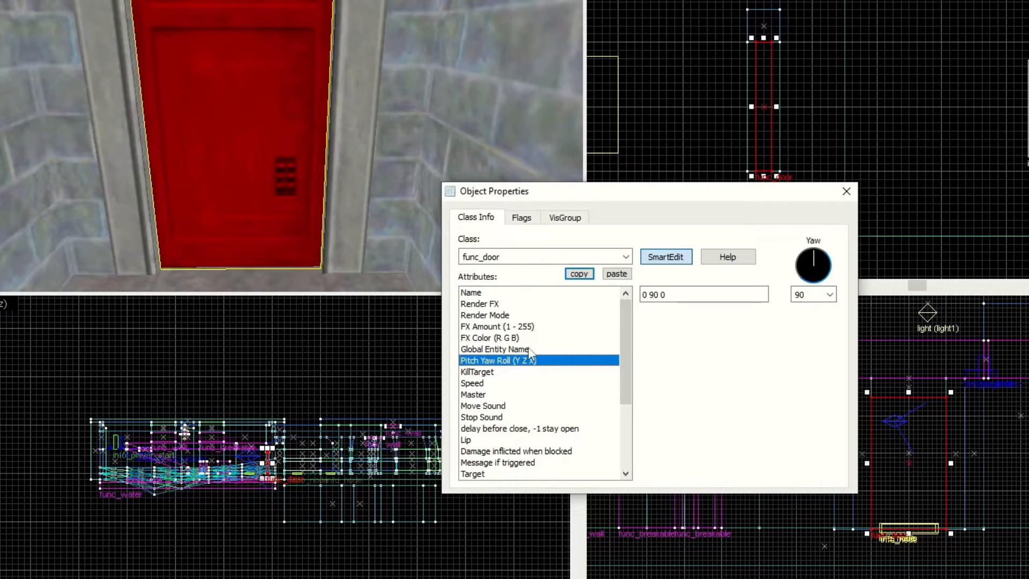
pyautogui.click(477, 371)
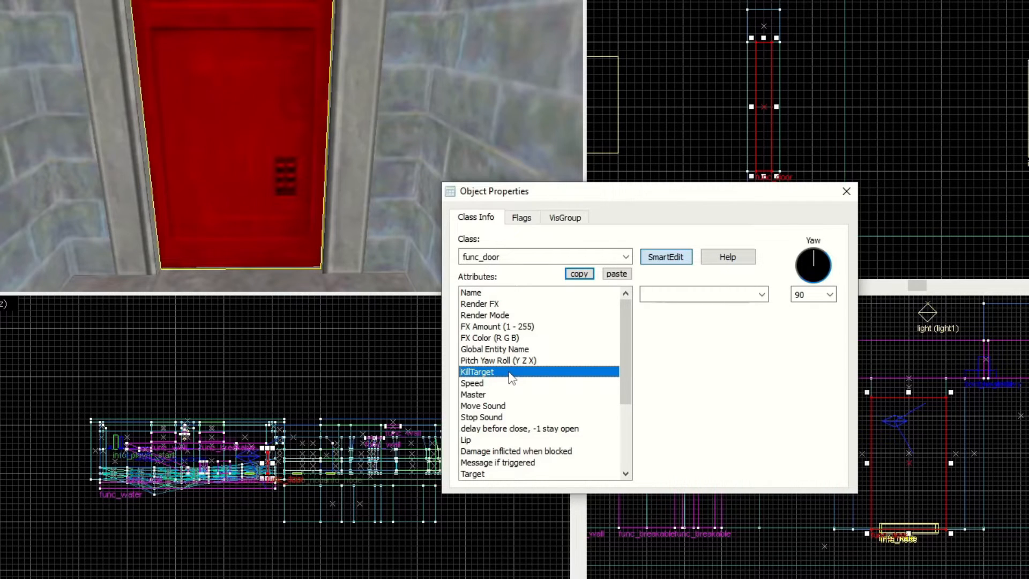
pyautogui.click(471, 382)
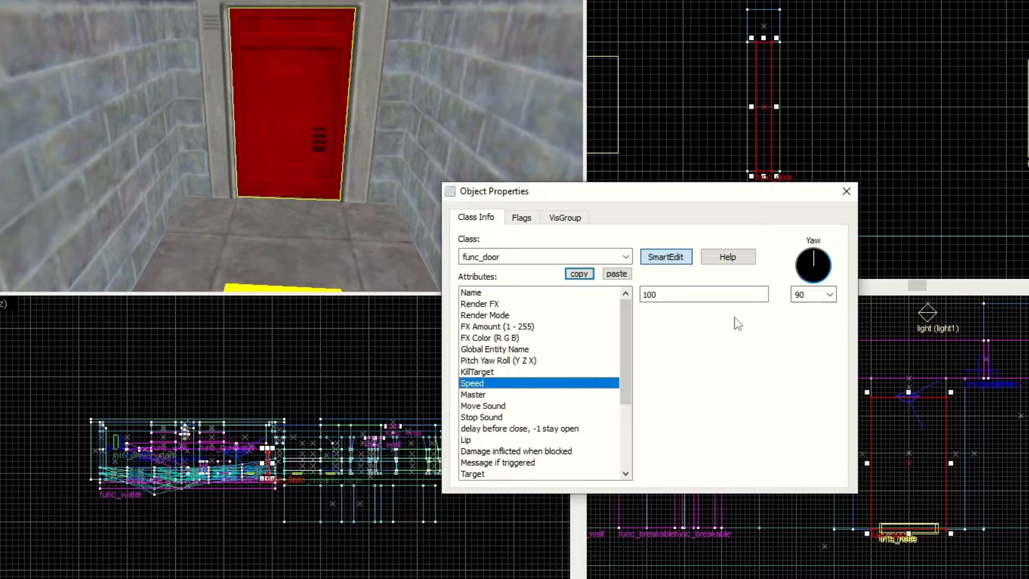
pyautogui.click(703, 294)
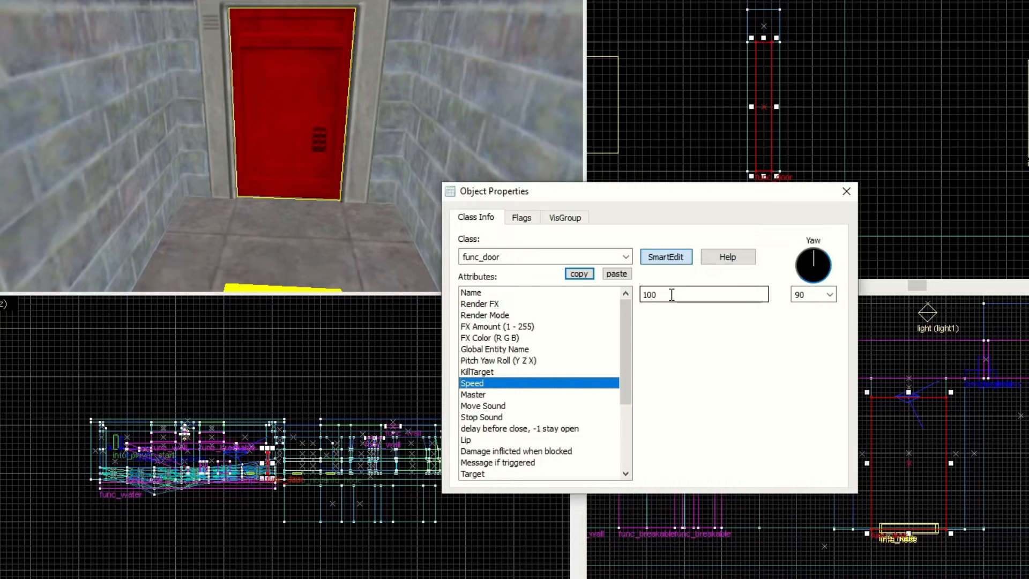
pyautogui.click(483, 394)
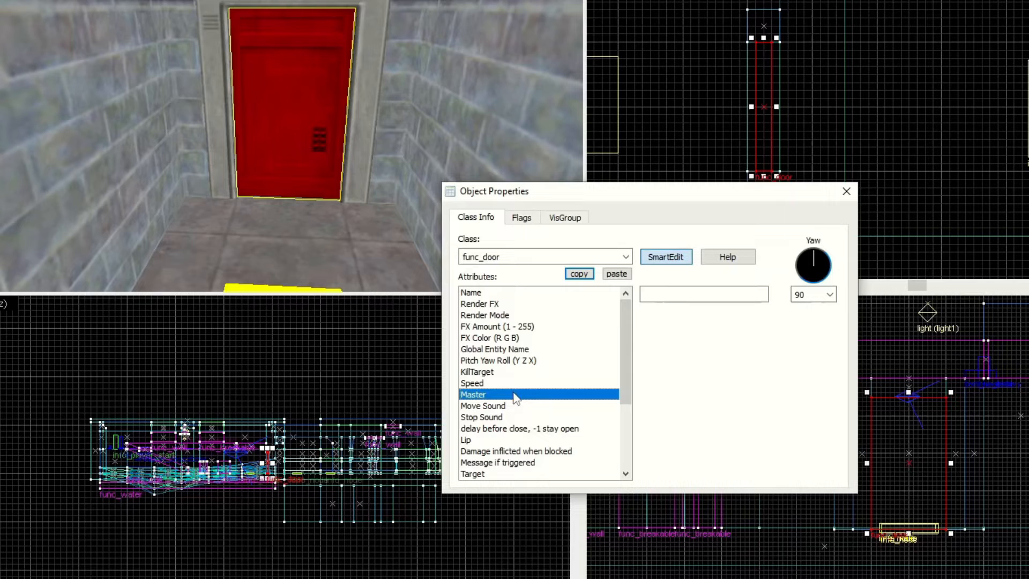
pyautogui.click(482, 406)
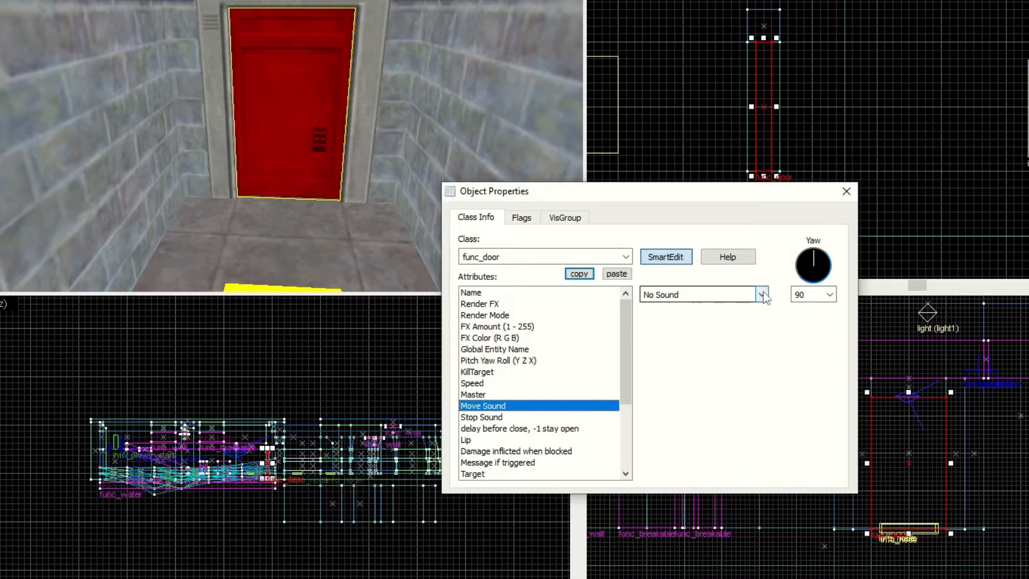
pyautogui.click(762, 294)
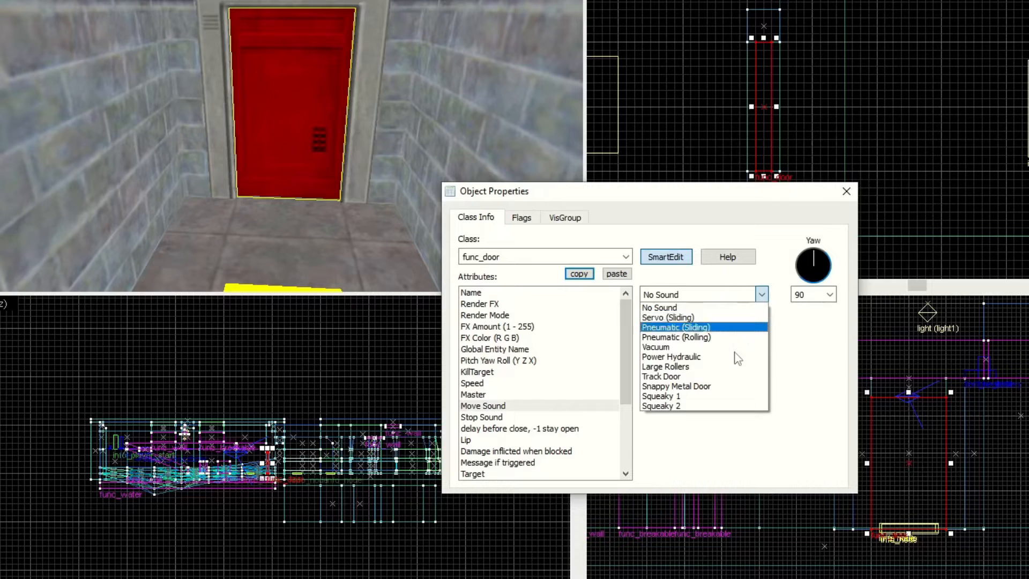
pyautogui.click(660, 306)
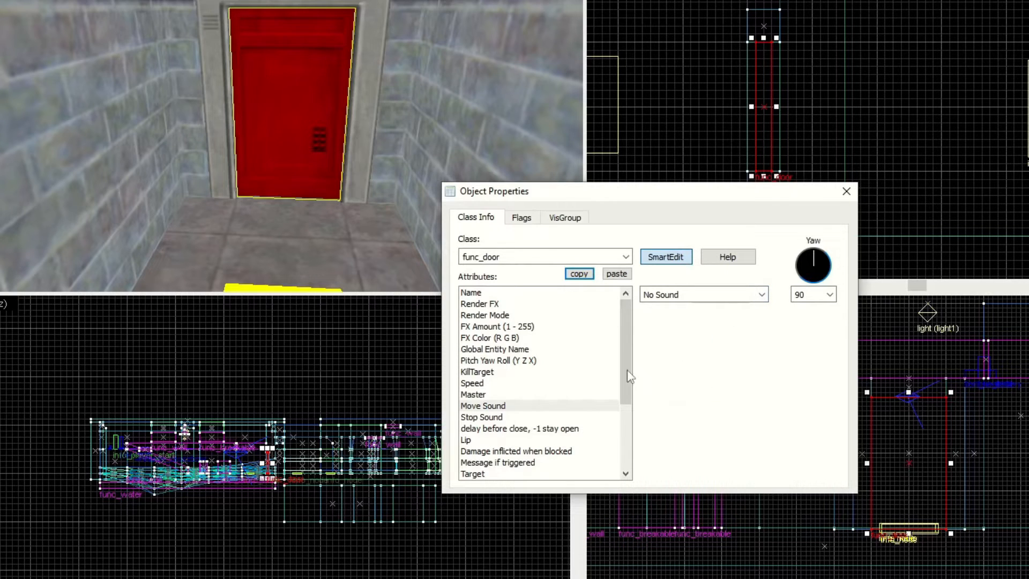
pyautogui.click(481, 417)
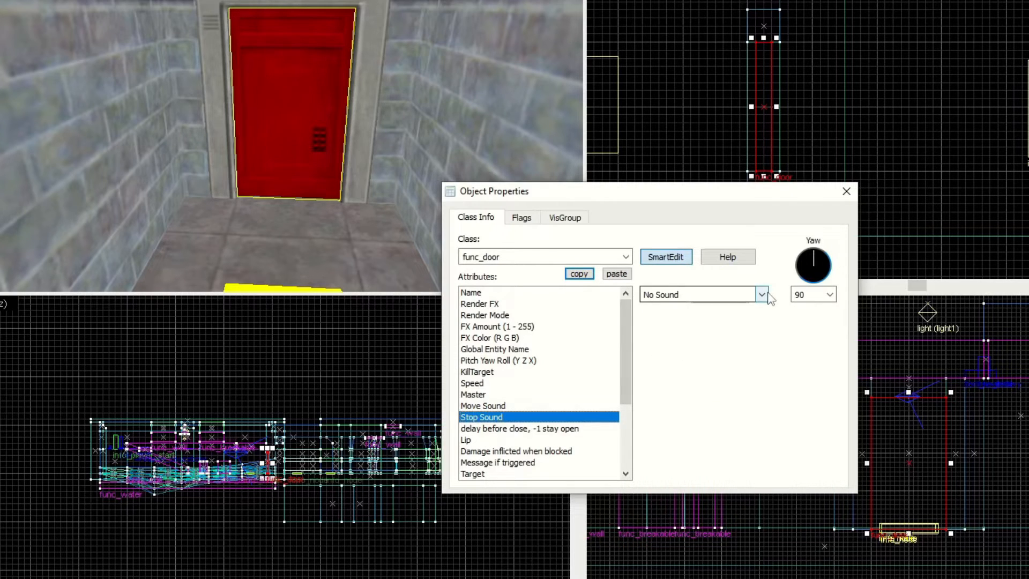
pyautogui.click(761, 294)
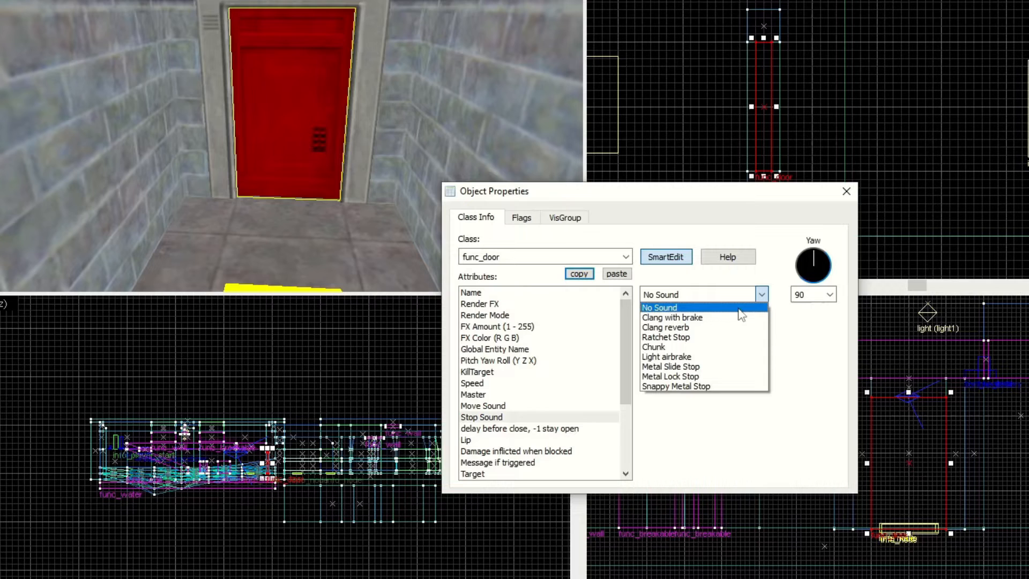
pyautogui.click(660, 307)
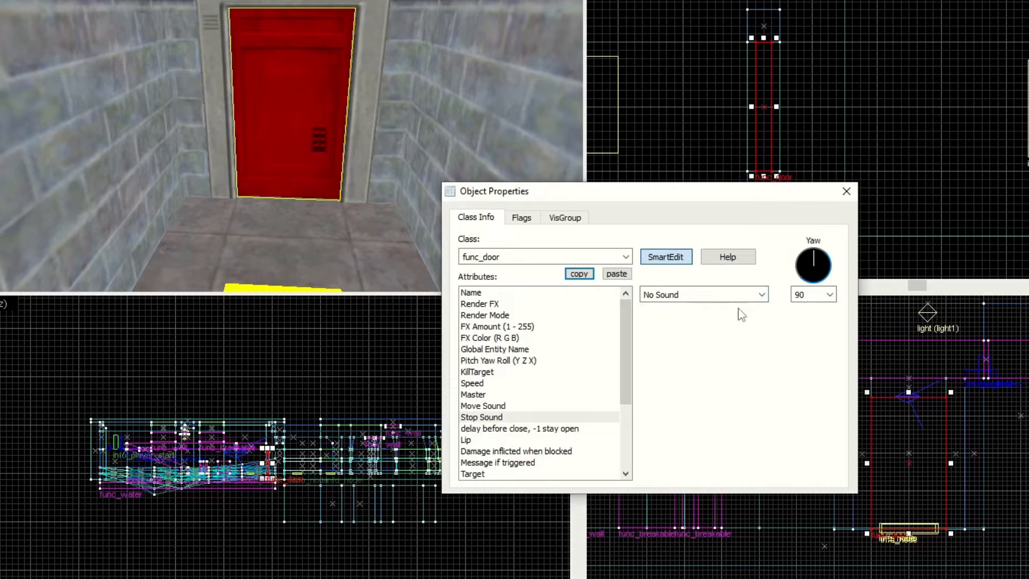
pyautogui.click(762, 294)
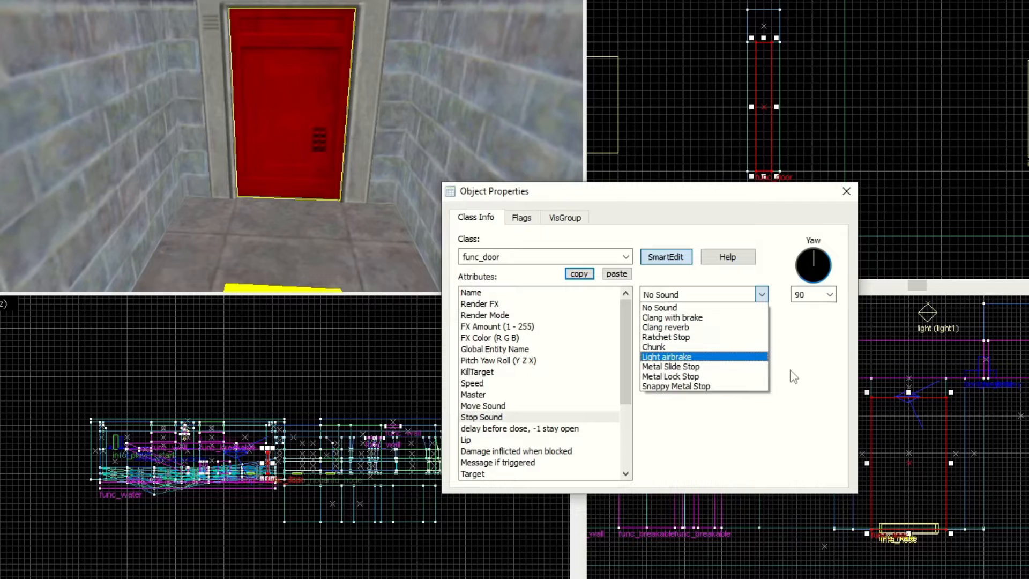
pyautogui.click(520, 429)
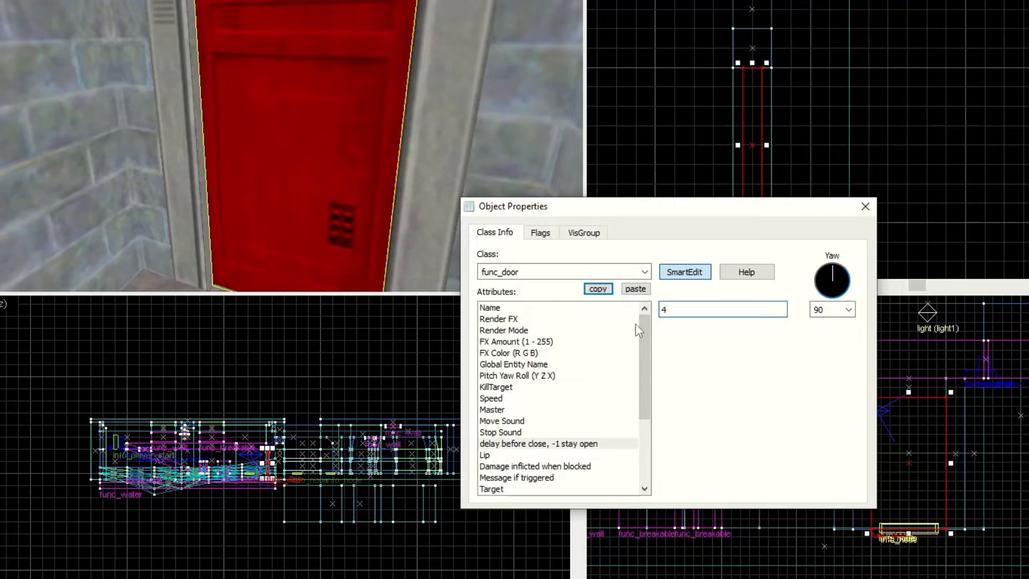
pyautogui.write('-1')
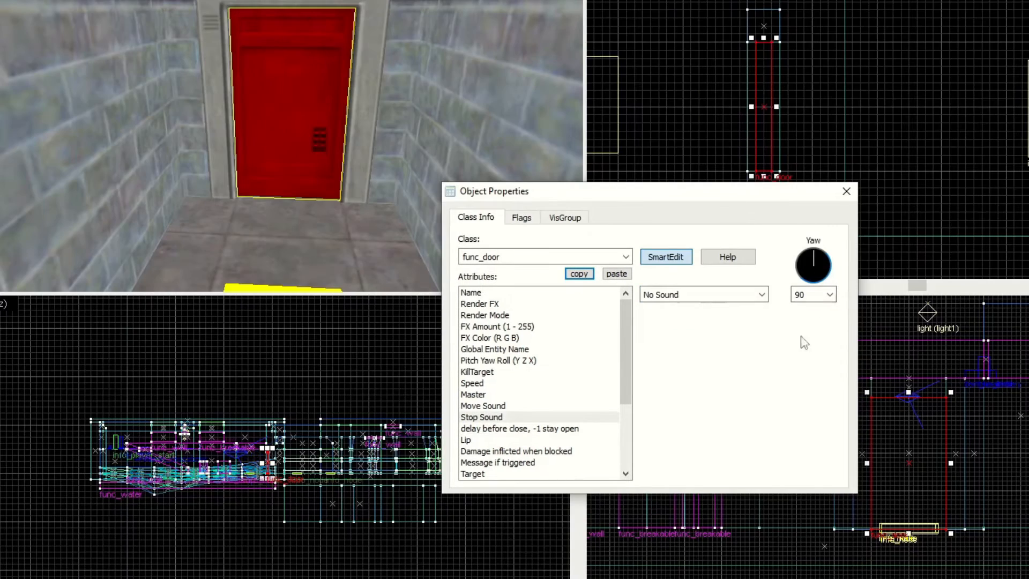
pyautogui.moveTo(847, 191)
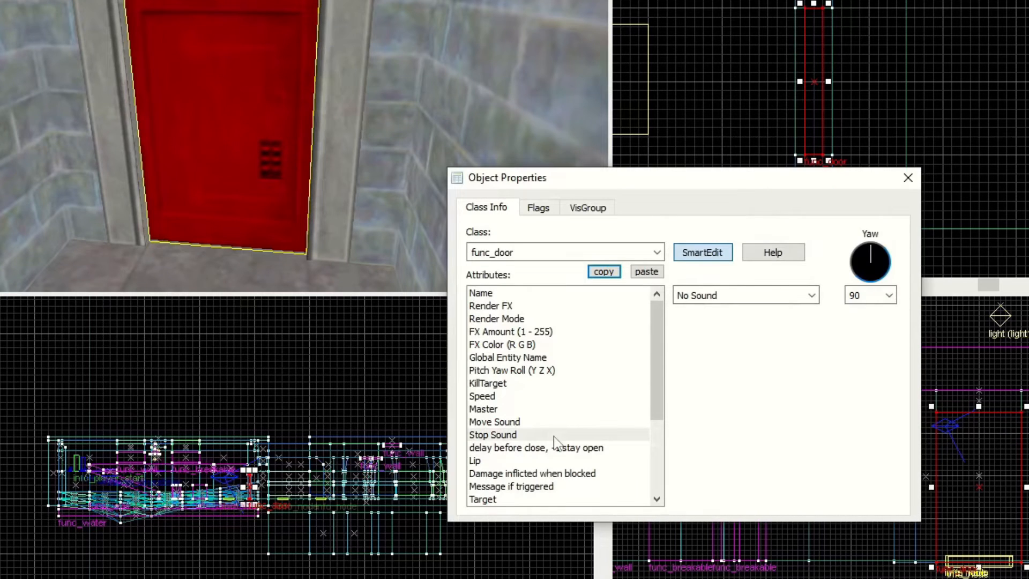
# Set the func_door's Lip attribute to 4 and close the properties.
pyautogui.click(475, 461)
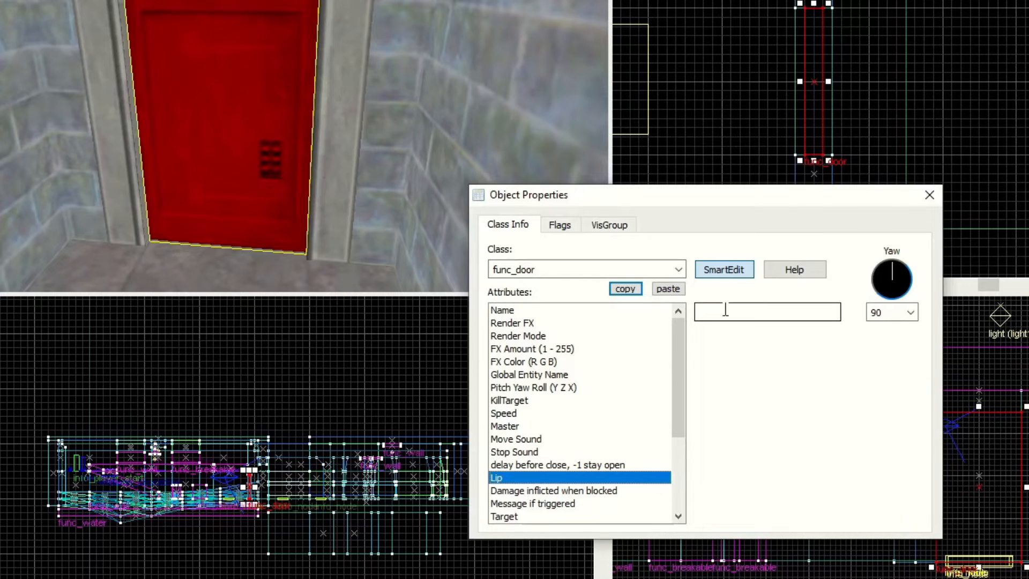
pyautogui.write('4')
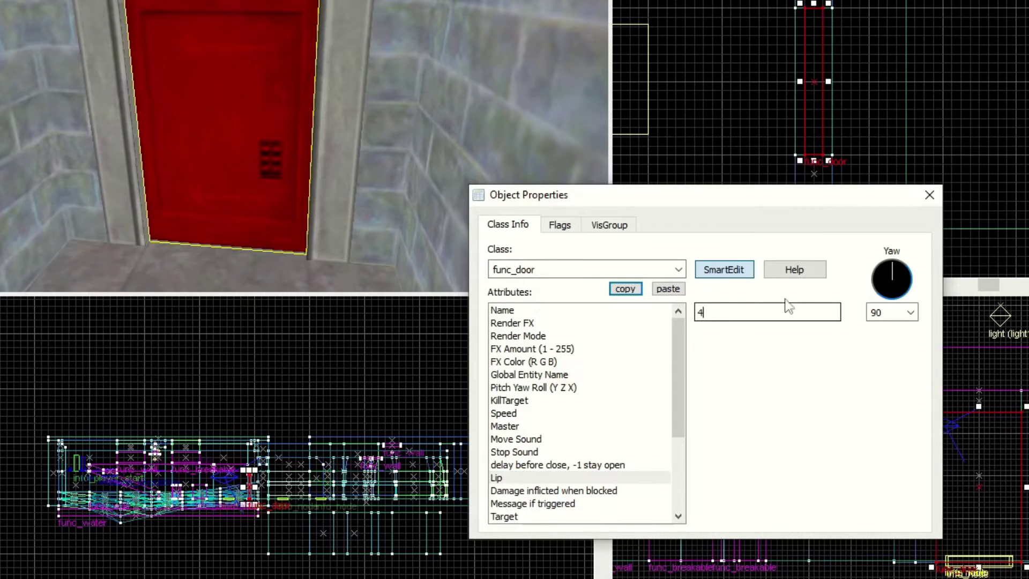
pyautogui.click(930, 195)
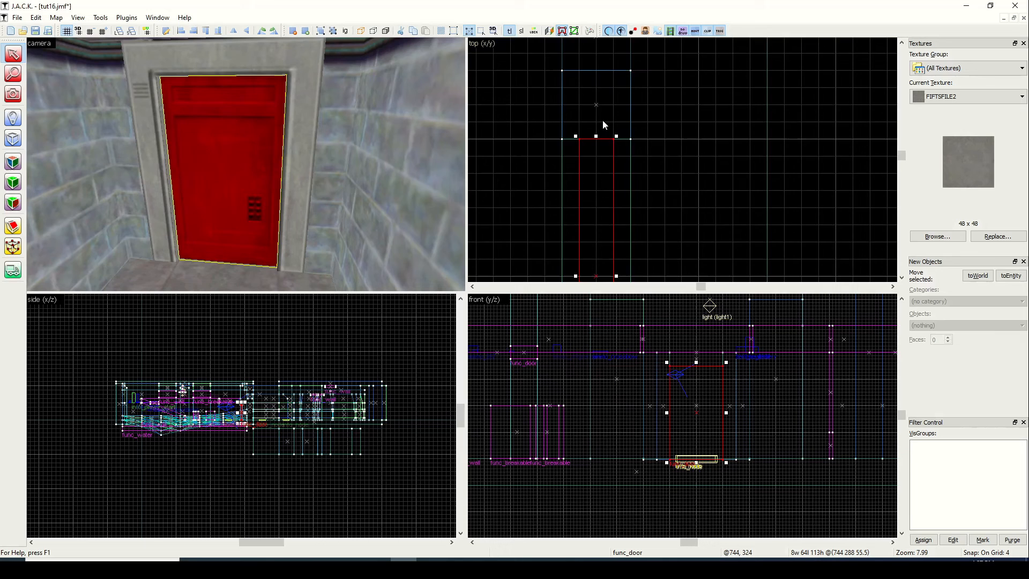
pyautogui.click(88, 30)
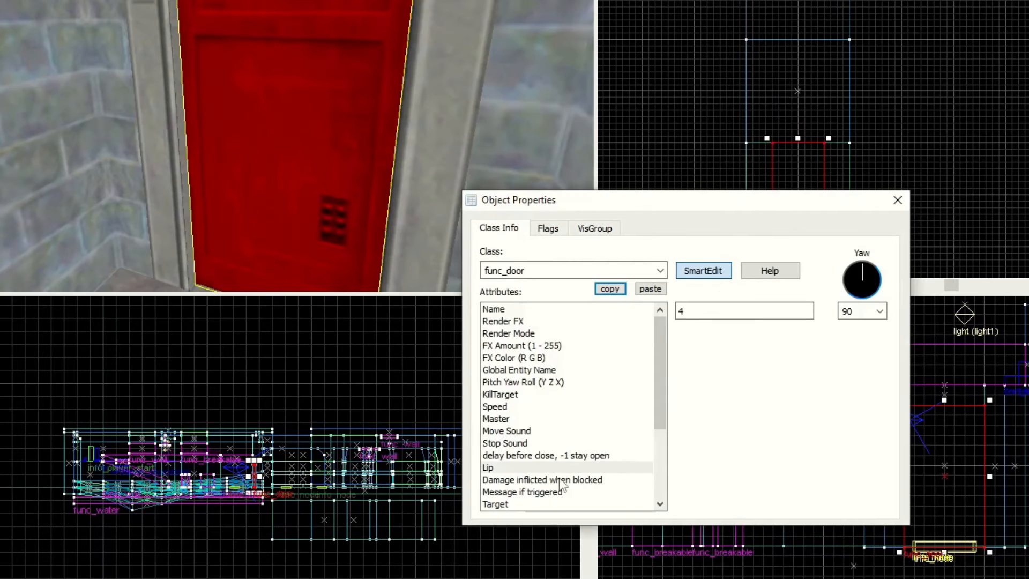
pyautogui.click(486, 468)
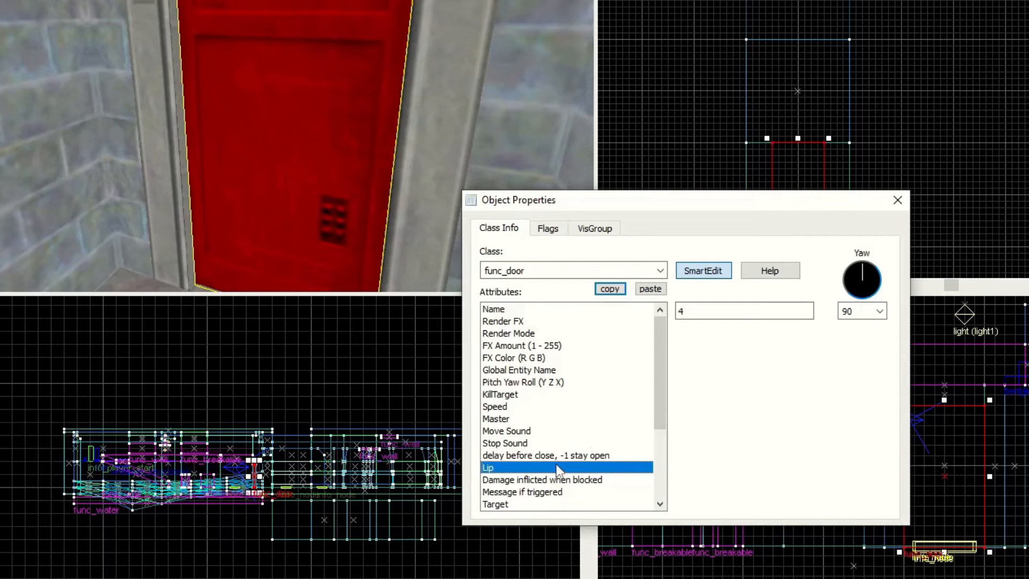
pyautogui.scroll(-3)
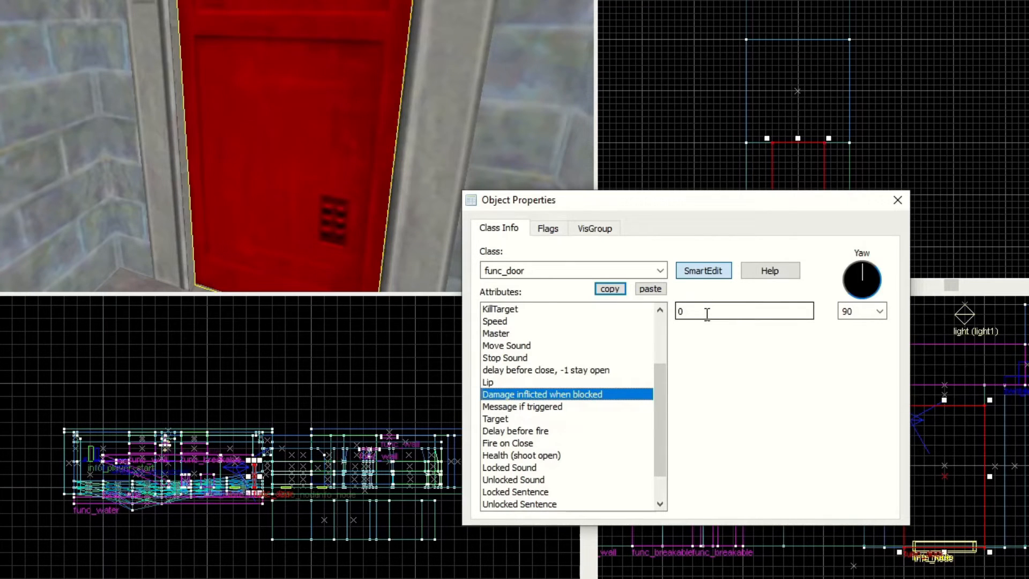
pyautogui.click(744, 311)
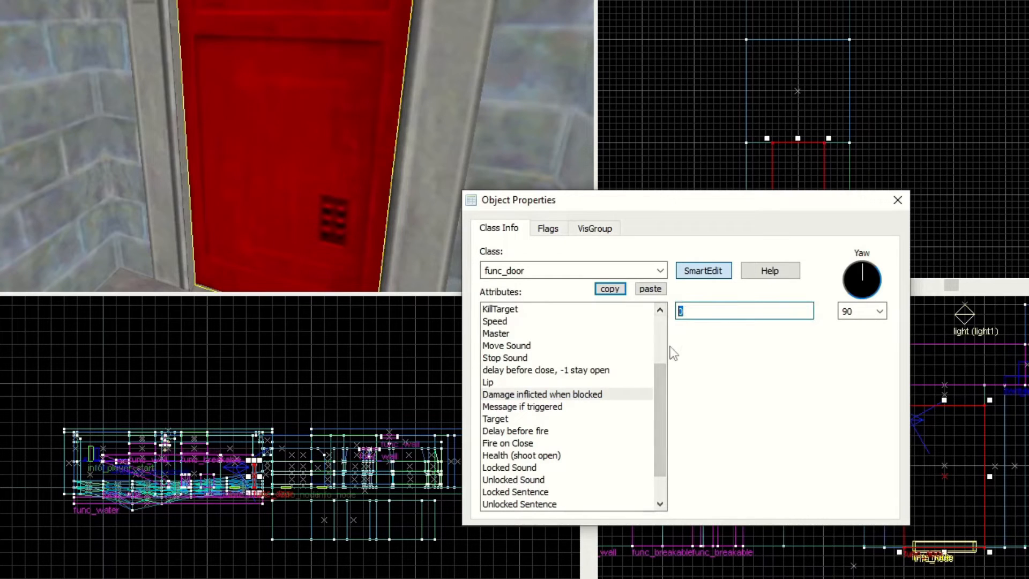
pyautogui.click(522, 407)
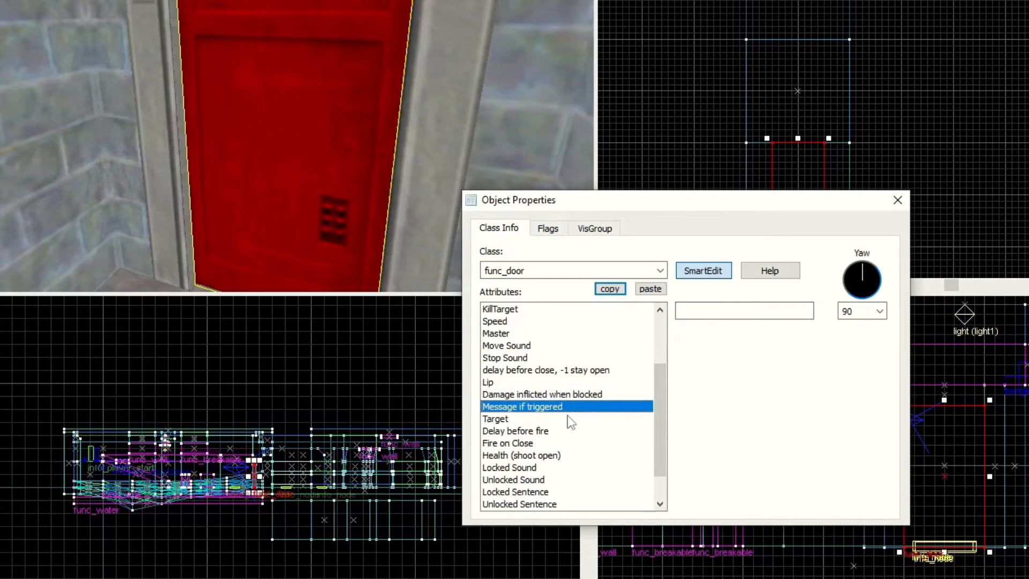
pyautogui.click(495, 418)
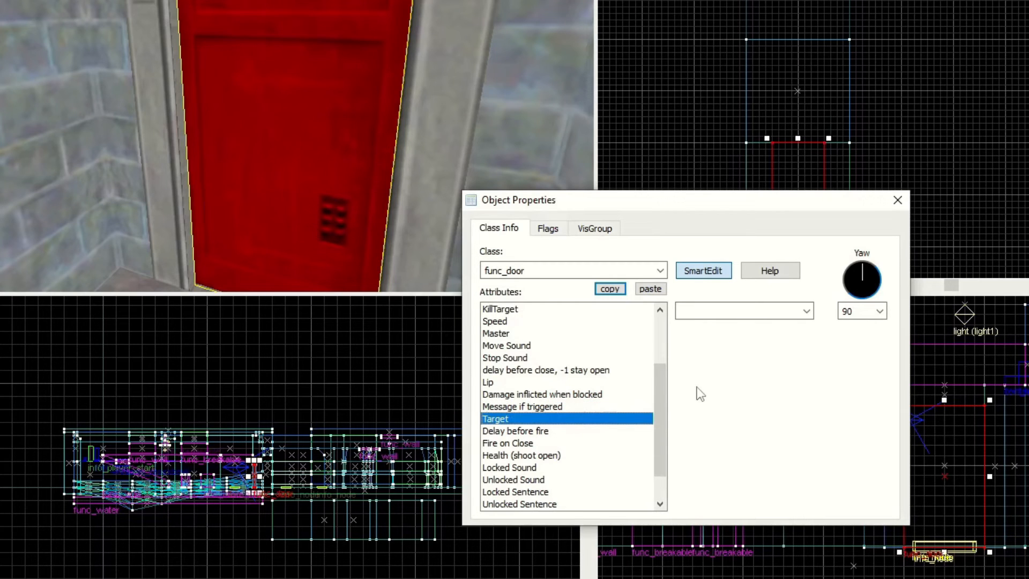
pyautogui.click(734, 311)
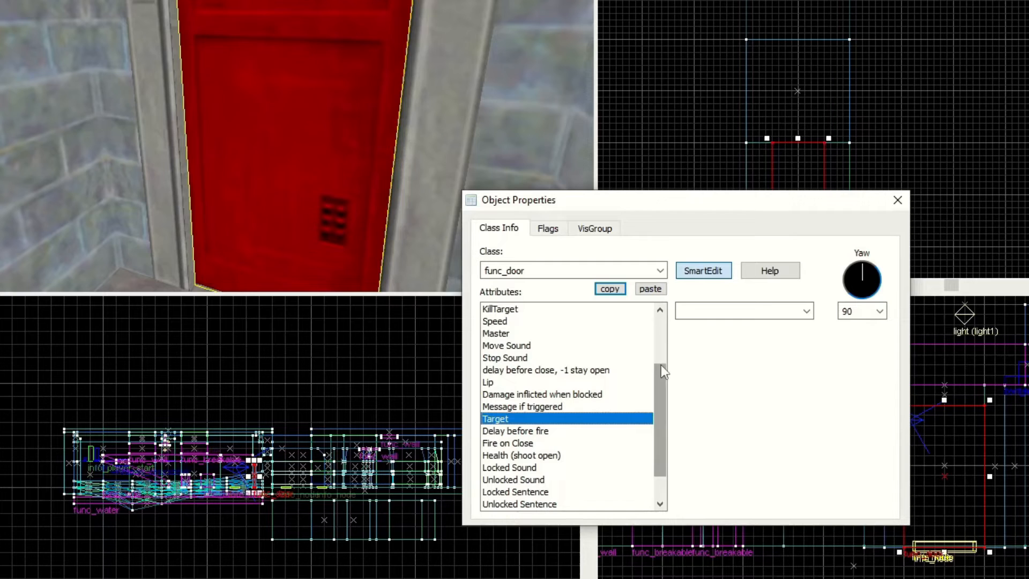
pyautogui.click(514, 431)
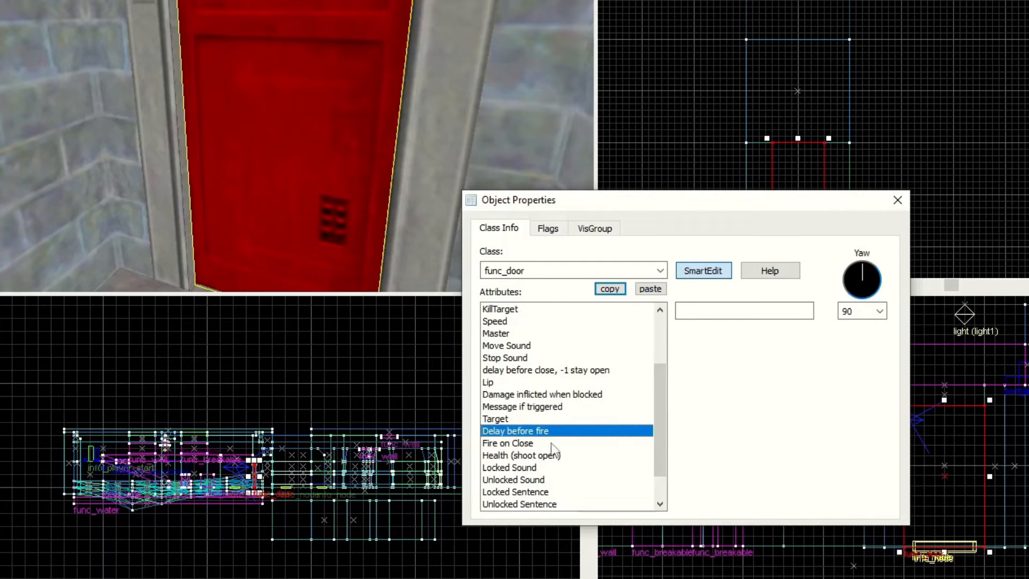
pyautogui.click(744, 311)
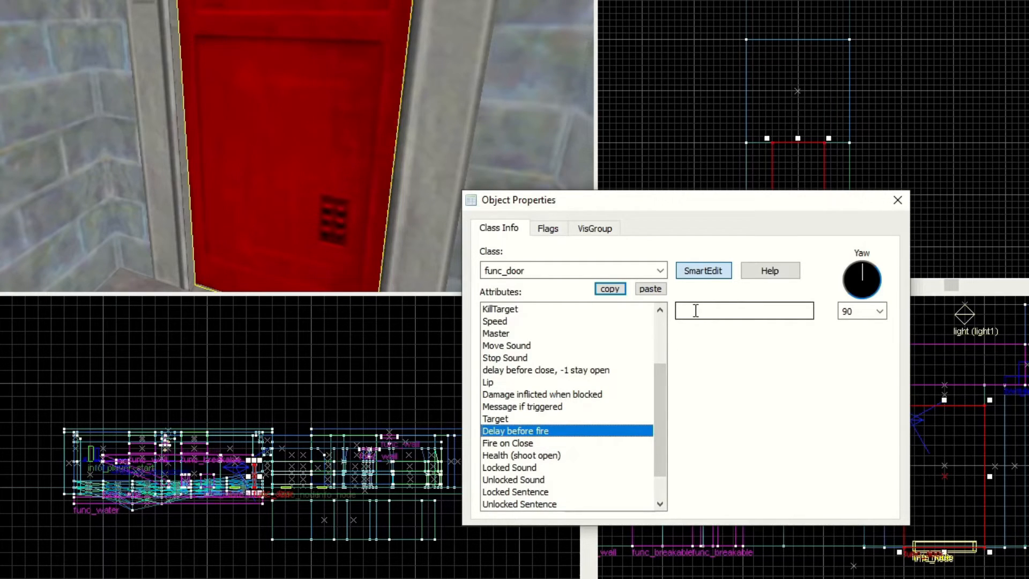
pyautogui.click(495, 418)
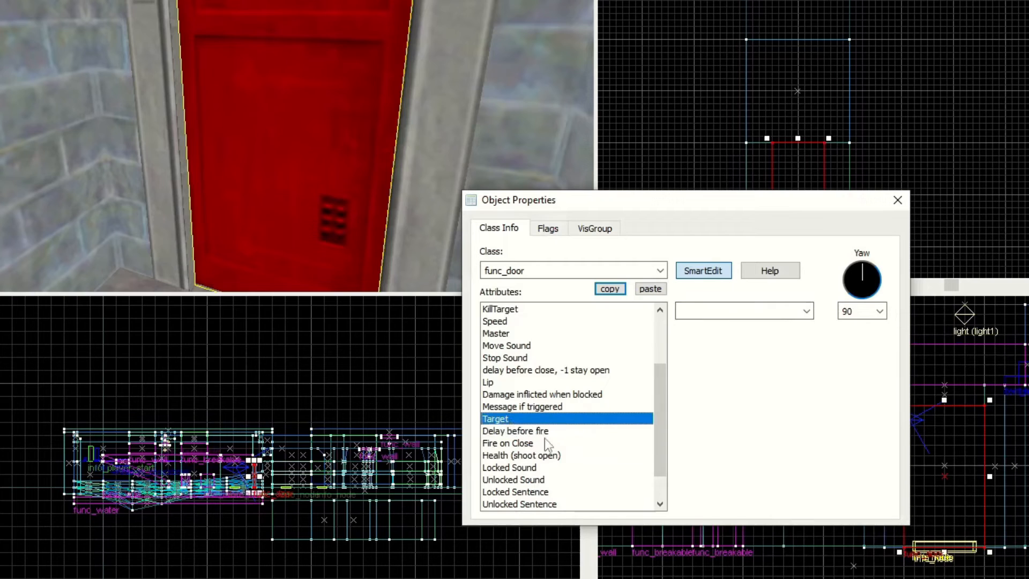
pyautogui.click(508, 443)
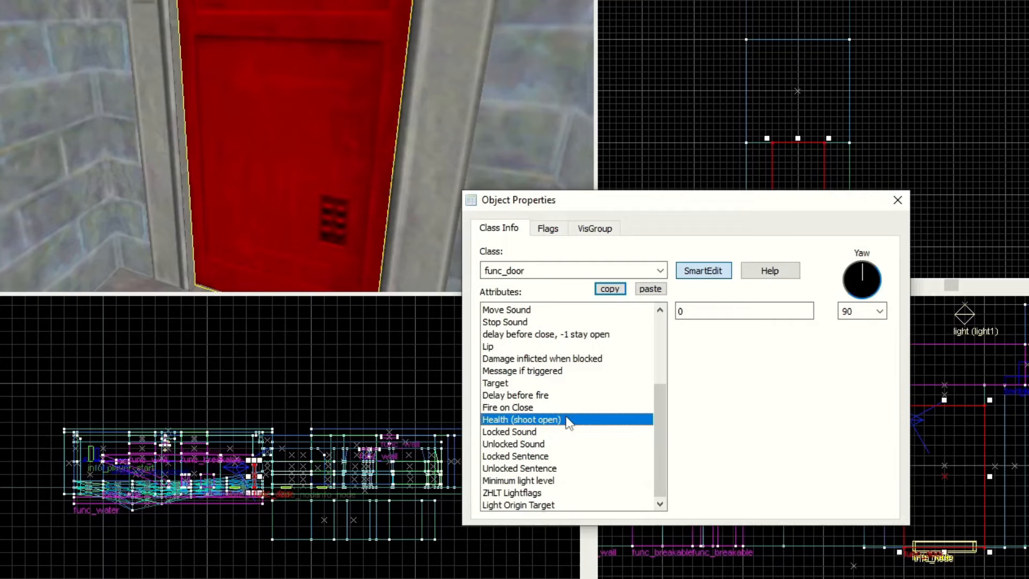
pyautogui.click(509, 431)
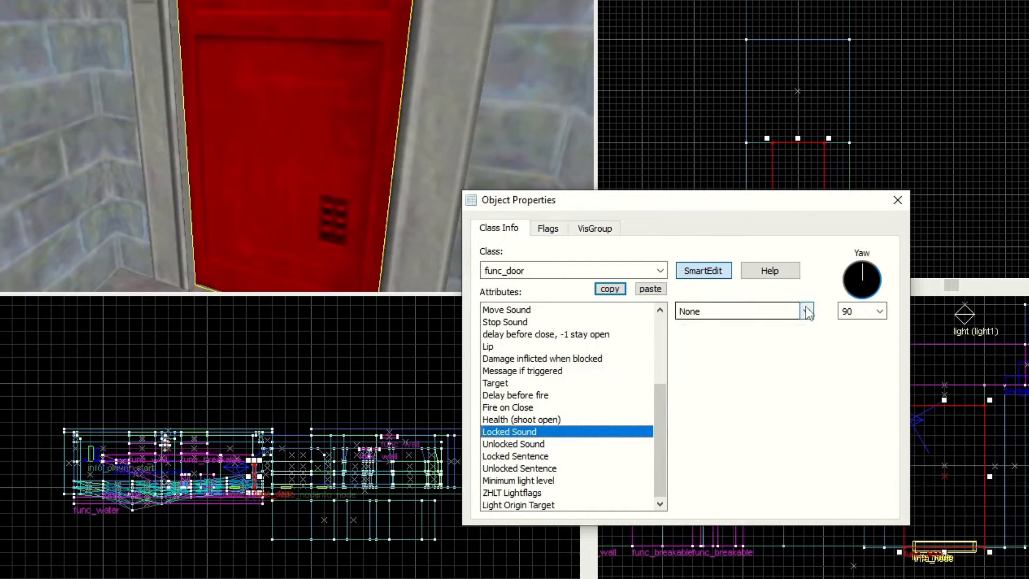
pyautogui.click(514, 444)
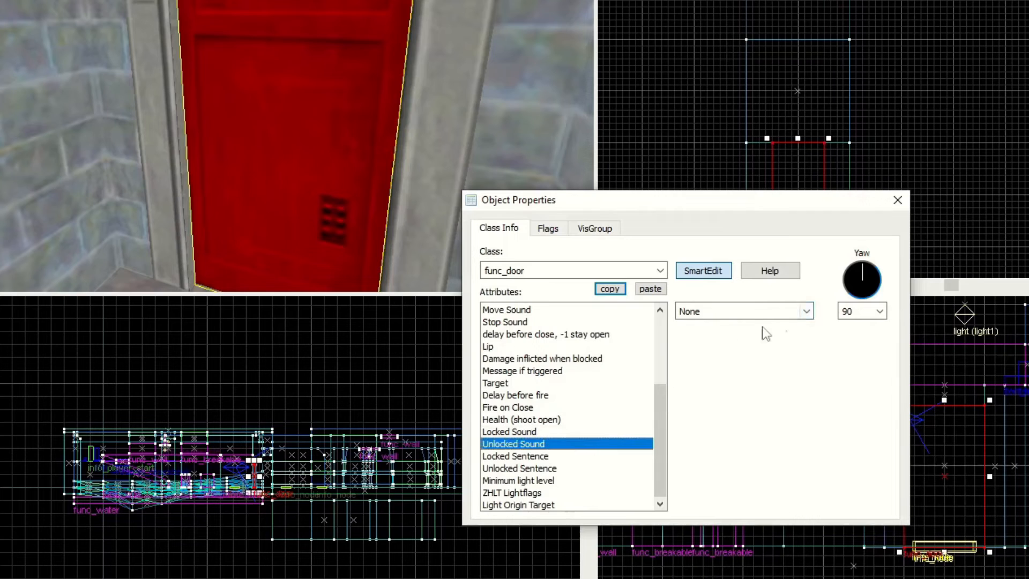
pyautogui.click(510, 431)
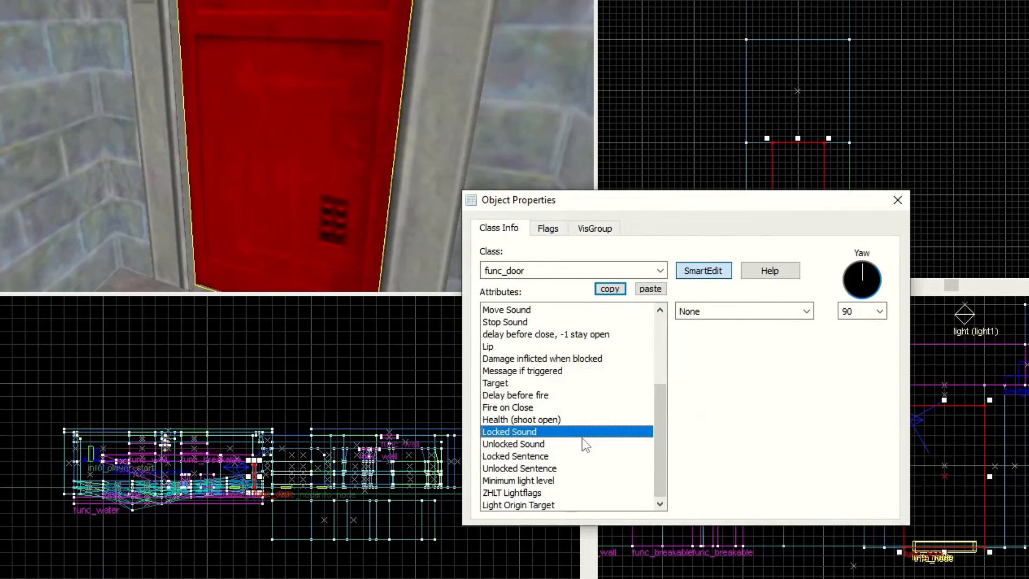
pyautogui.click(513, 444)
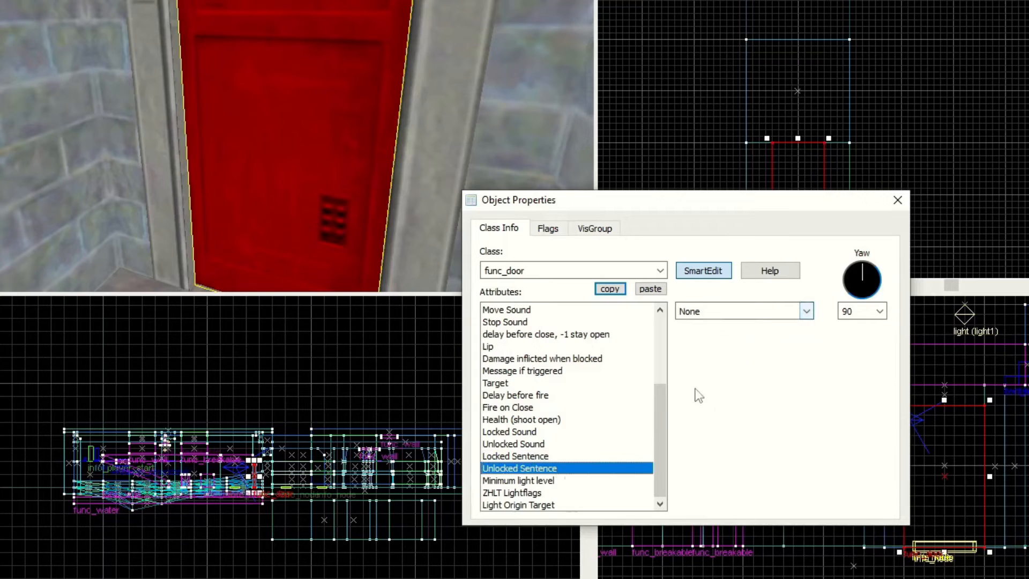
pyautogui.click(806, 311)
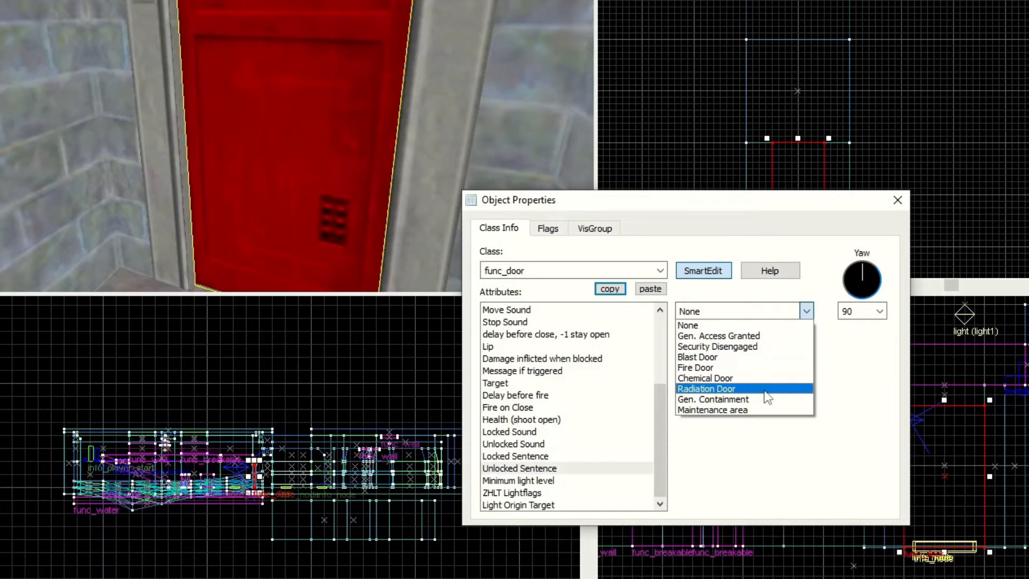
pyautogui.click(518, 480)
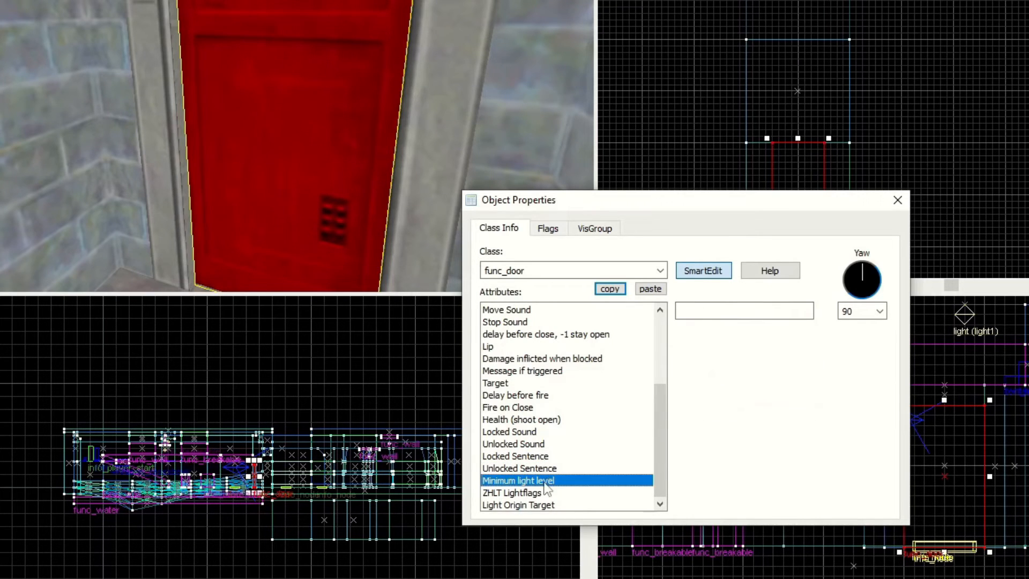
pyautogui.click(528, 492)
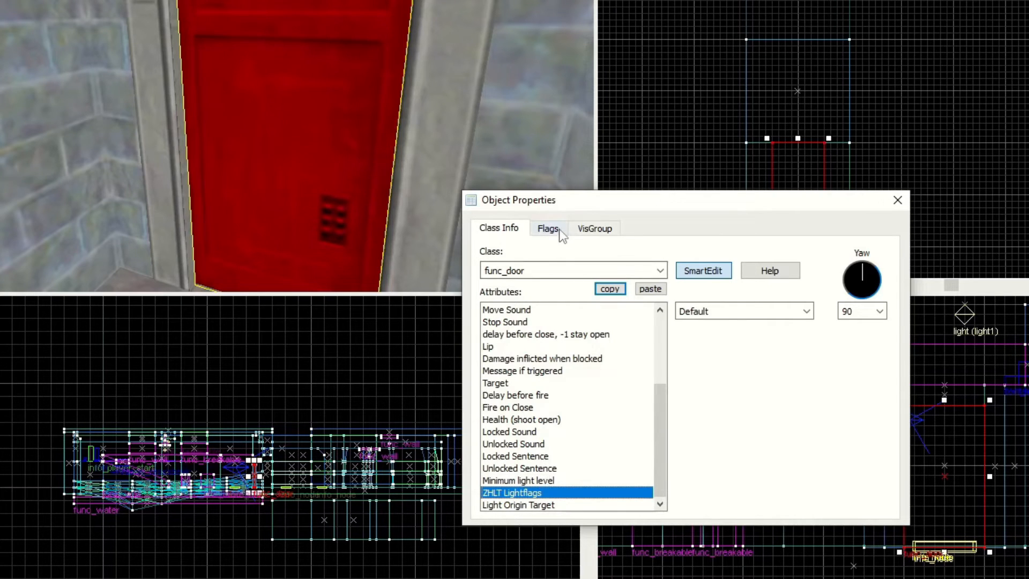
# Try Starts Open and Passable on the Flags tab, leaving only Toggle checked.
pyautogui.click(548, 227)
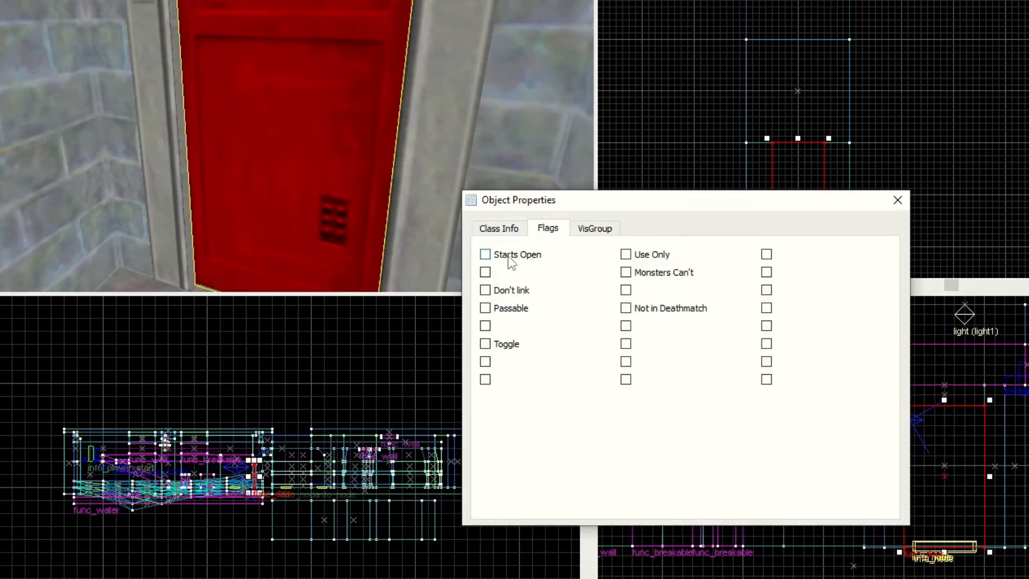
pyautogui.click(485, 255)
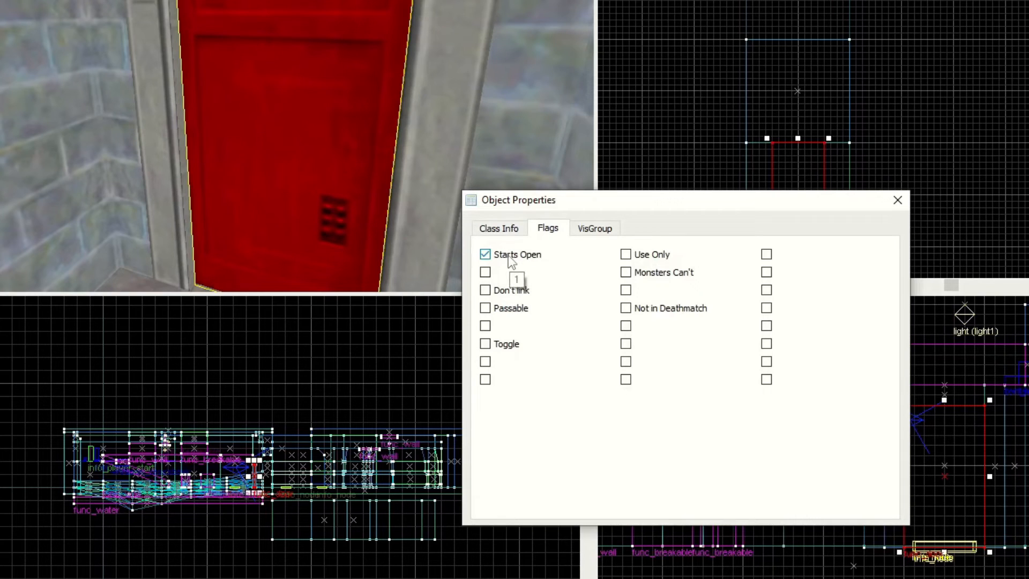
pyautogui.moveTo(688, 251)
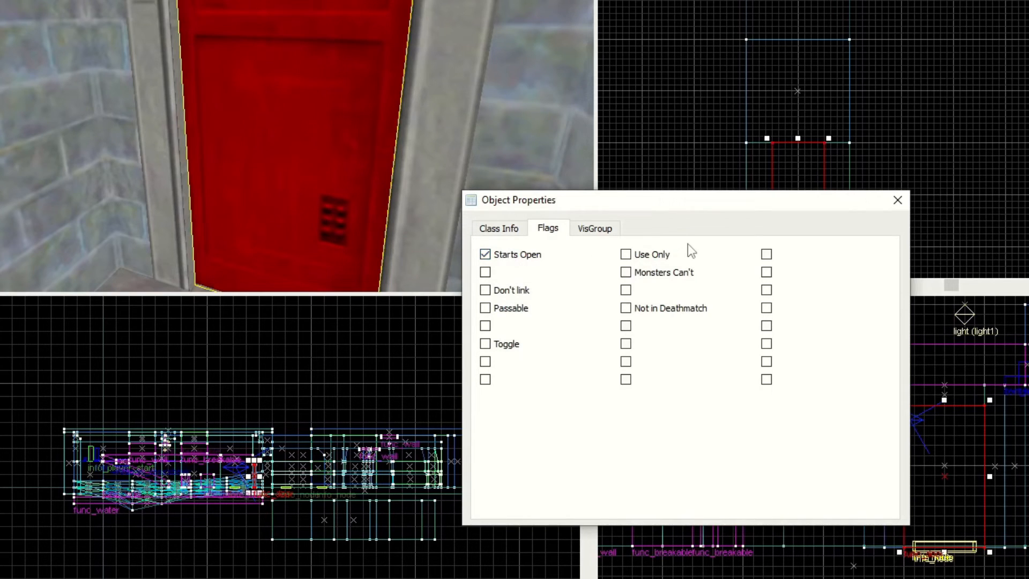
pyautogui.click(484, 256)
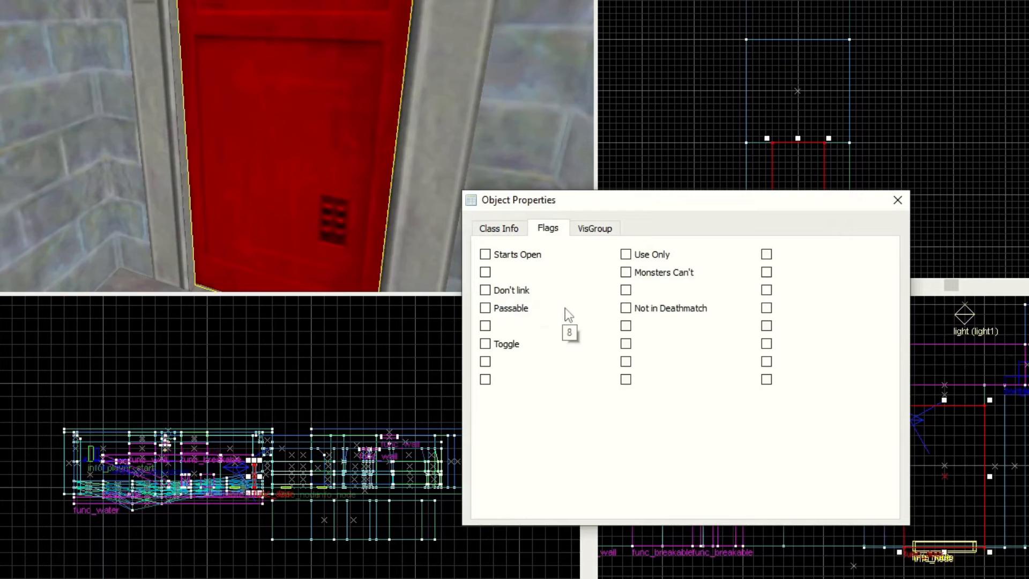
pyautogui.click(485, 308)
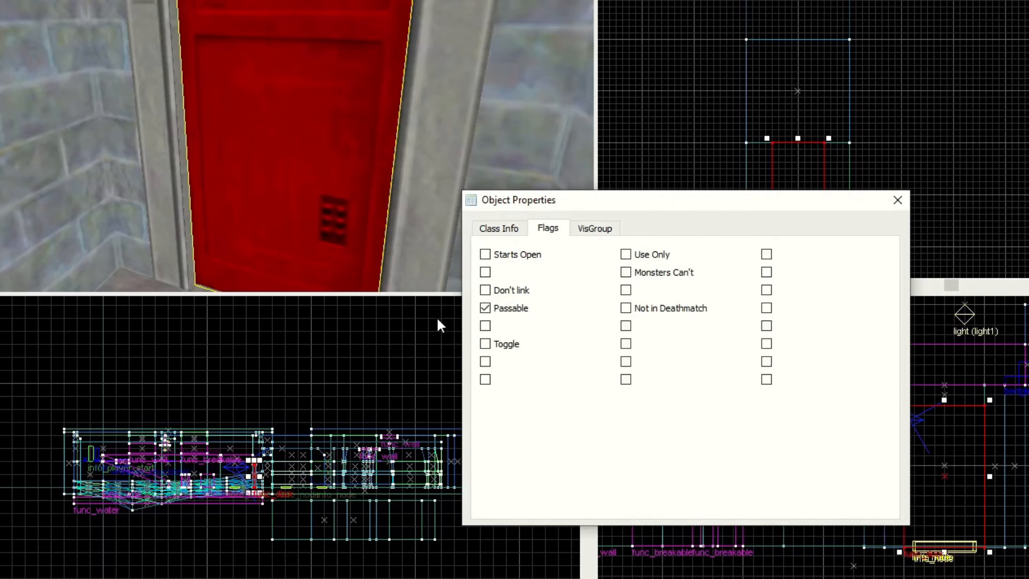
pyautogui.click(484, 343)
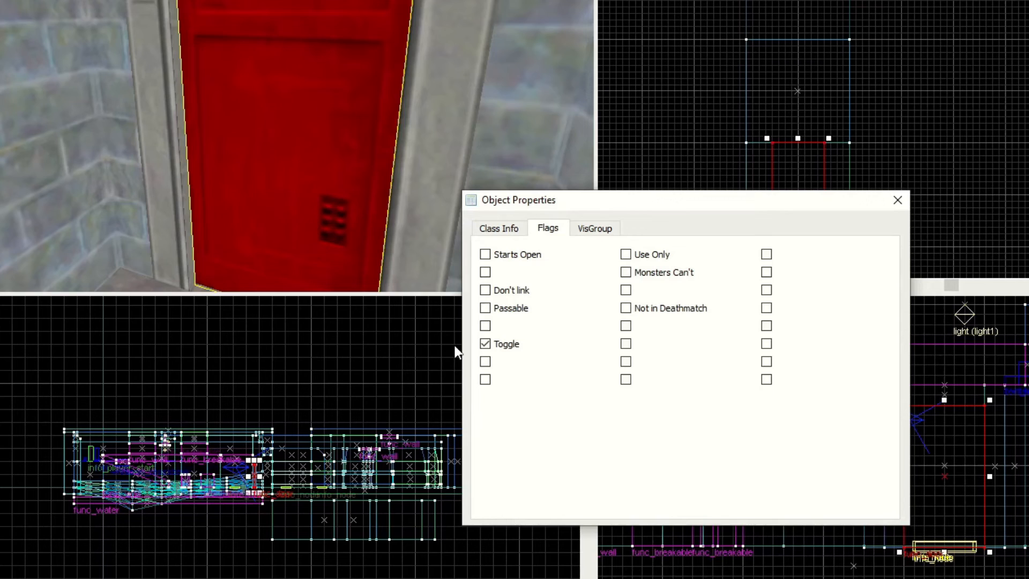
# Try Use Only, Toggle and Monsters Can't, leaving only Not in Deathmatch checked.
pyautogui.click(485, 343)
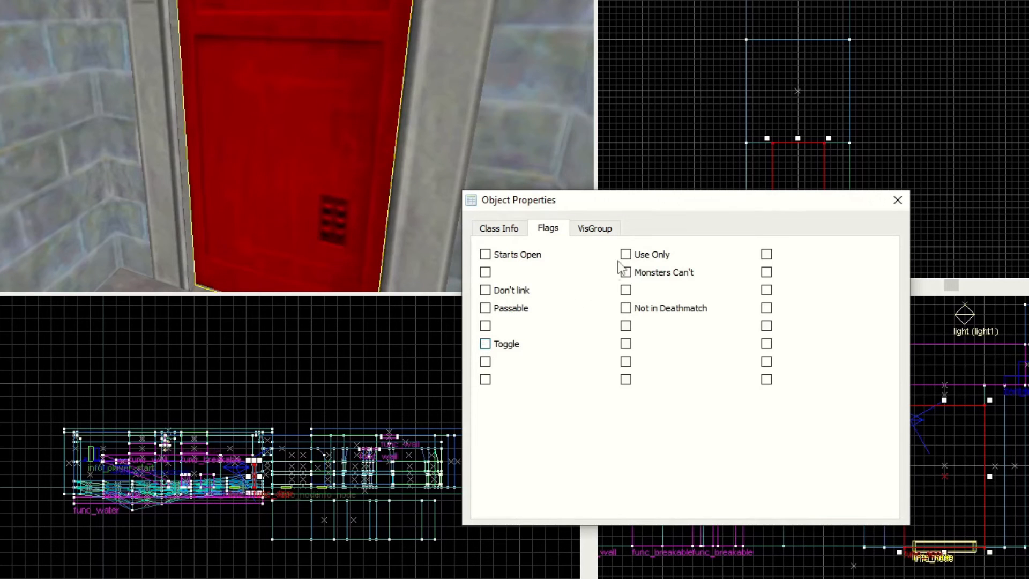
pyautogui.click(626, 254)
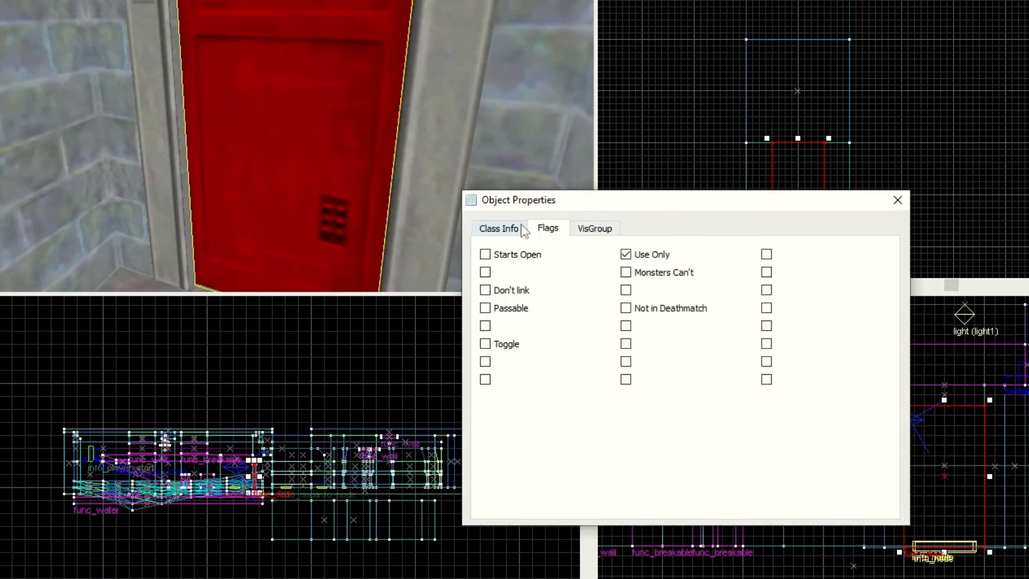
pyautogui.click(500, 228)
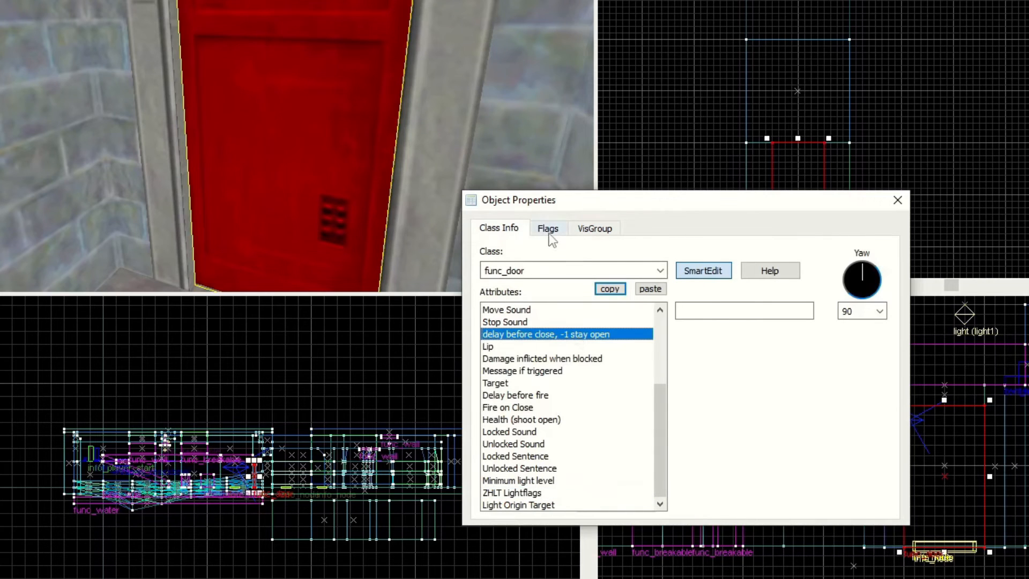
pyautogui.click(548, 227)
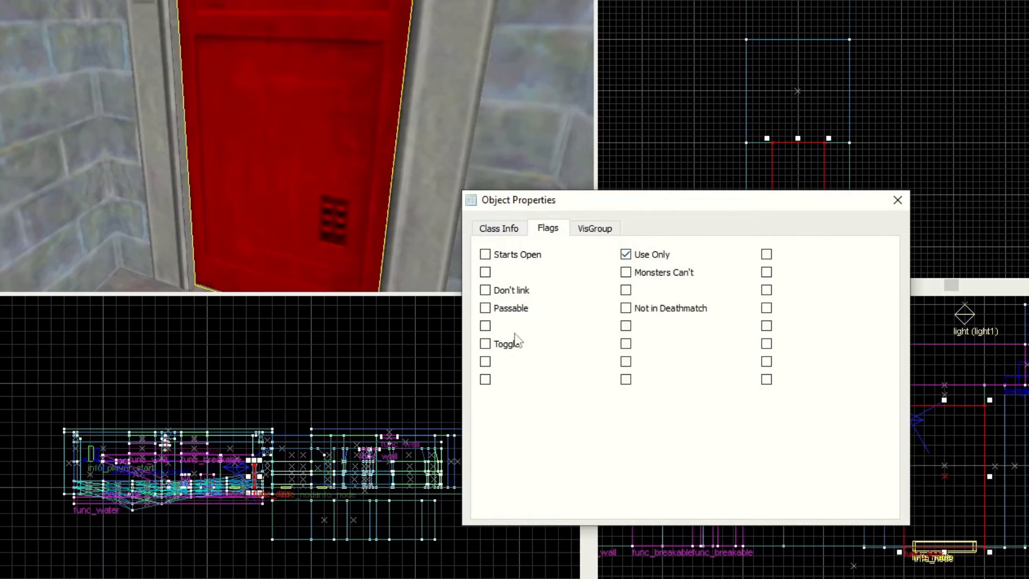
pyautogui.click(485, 343)
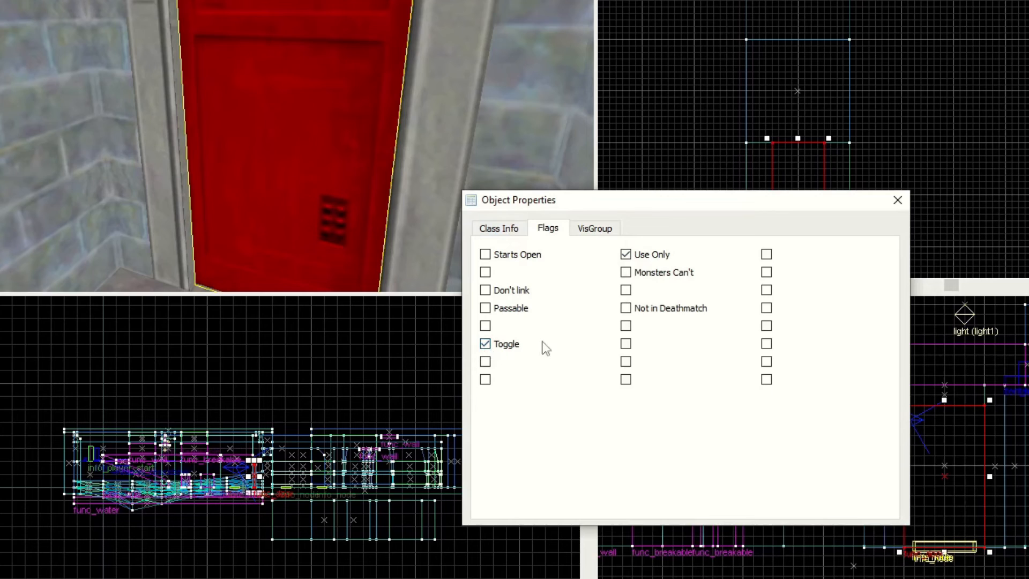
pyautogui.moveTo(573, 341)
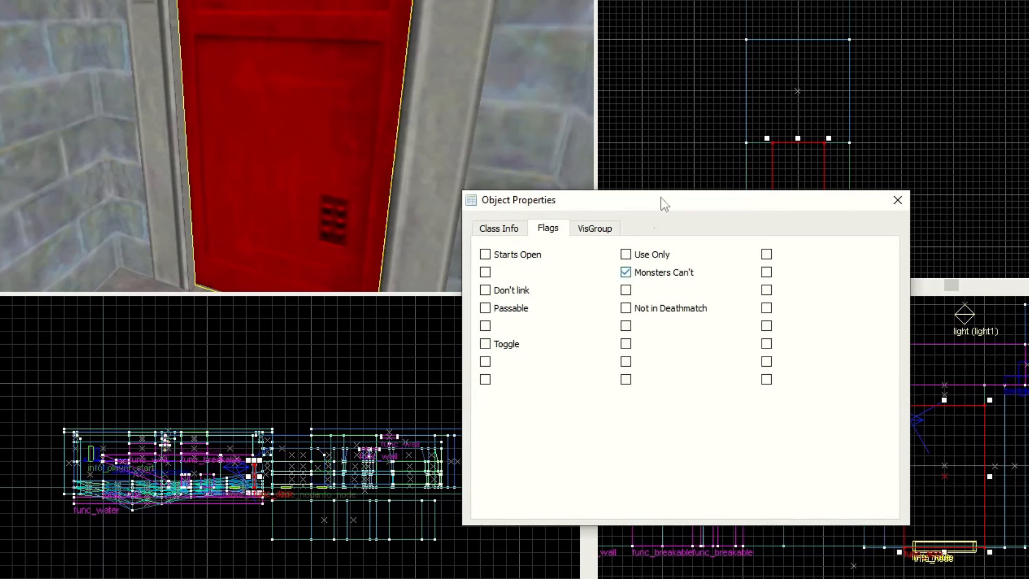
pyautogui.moveTo(651, 161)
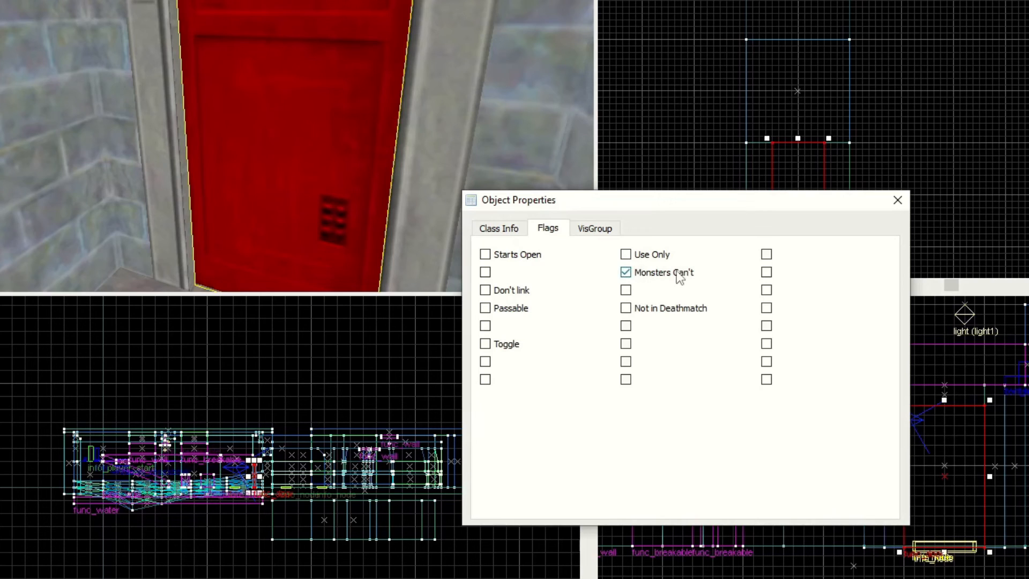
pyautogui.click(626, 309)
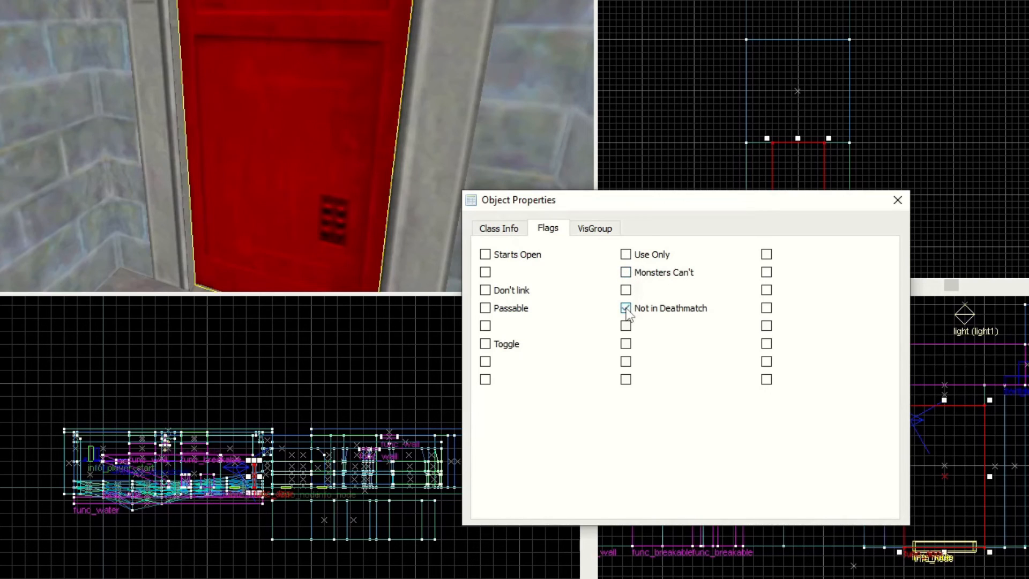
pyautogui.click(626, 309)
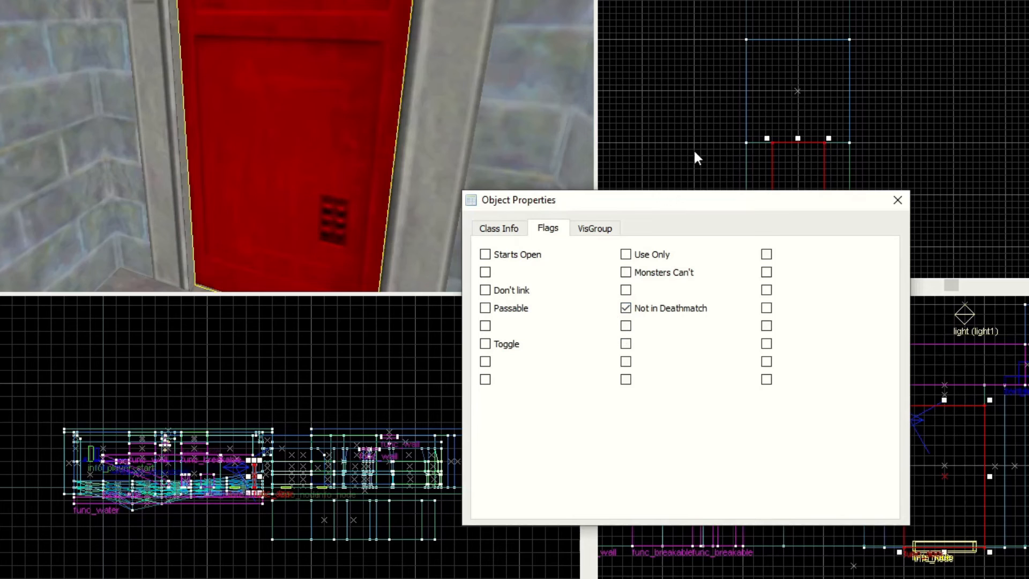